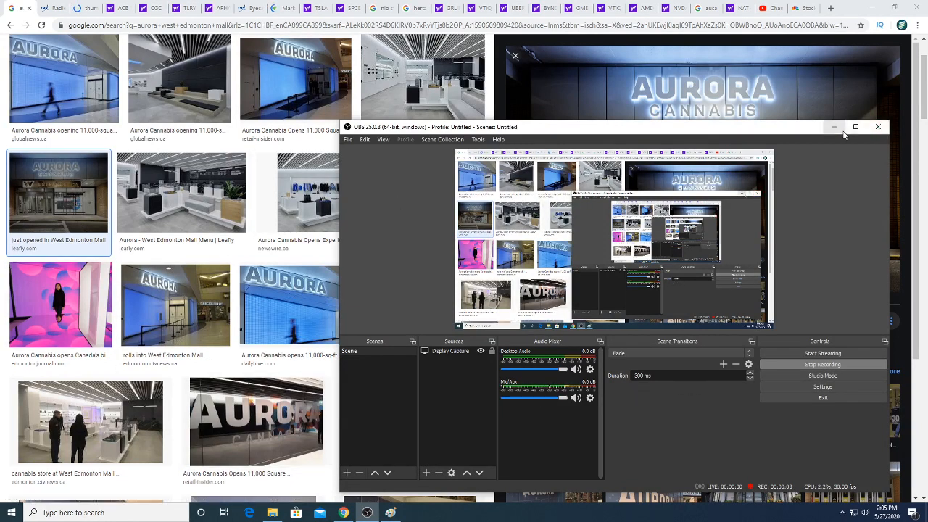
pyautogui.moveTo(834, 128)
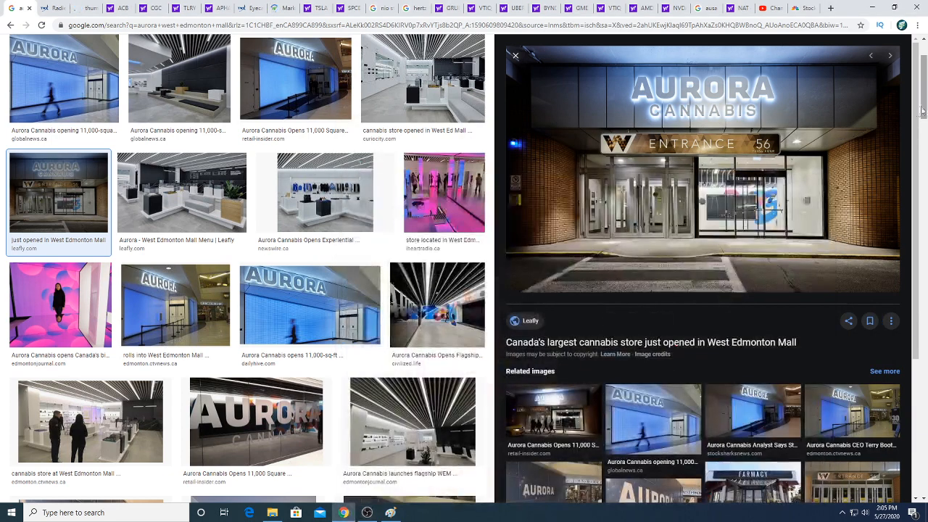
pyautogui.moveTo(577, 284)
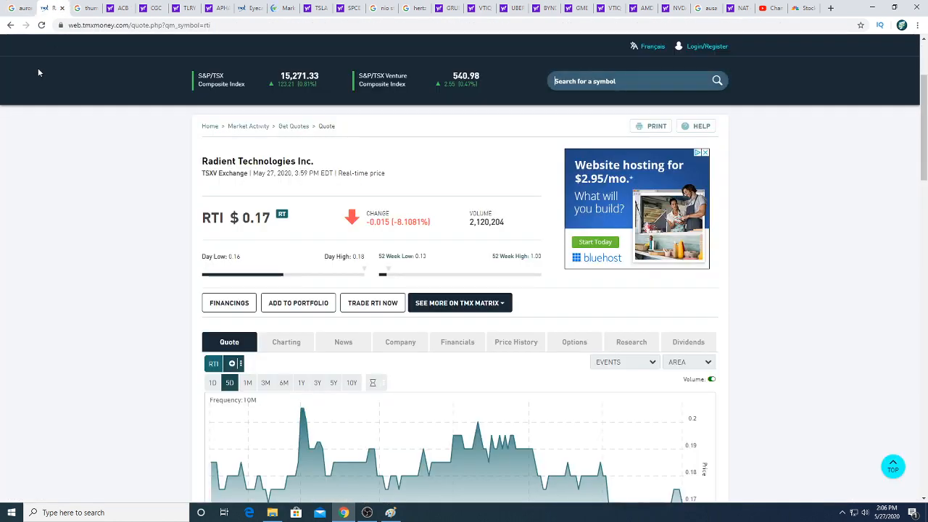
pyautogui.moveTo(3, 252)
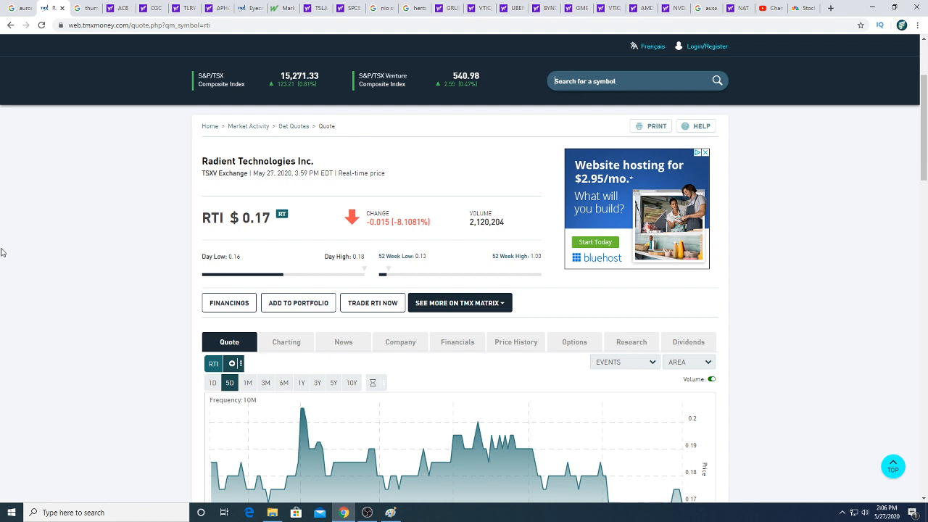
# Scroll through the RTI quote page and show the past year of prices on the chart
pyautogui.scroll(-3)
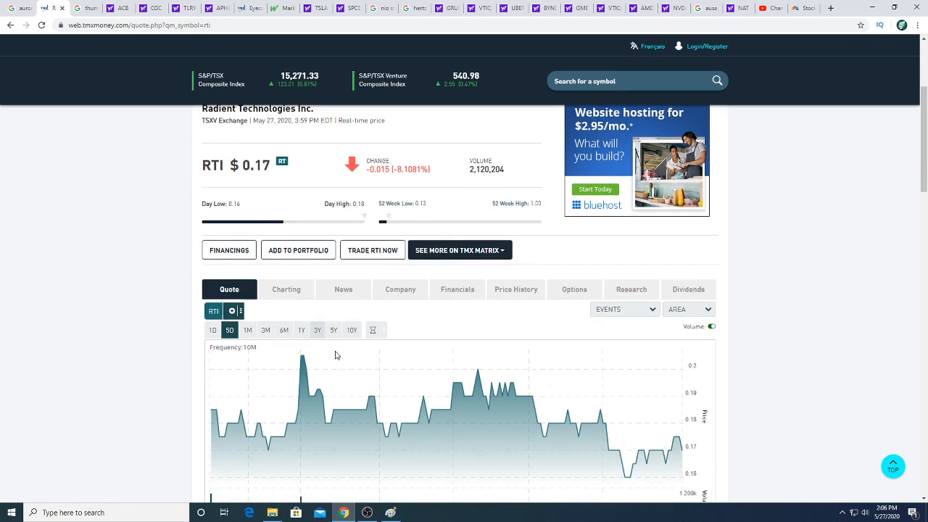
pyautogui.scroll(-3)
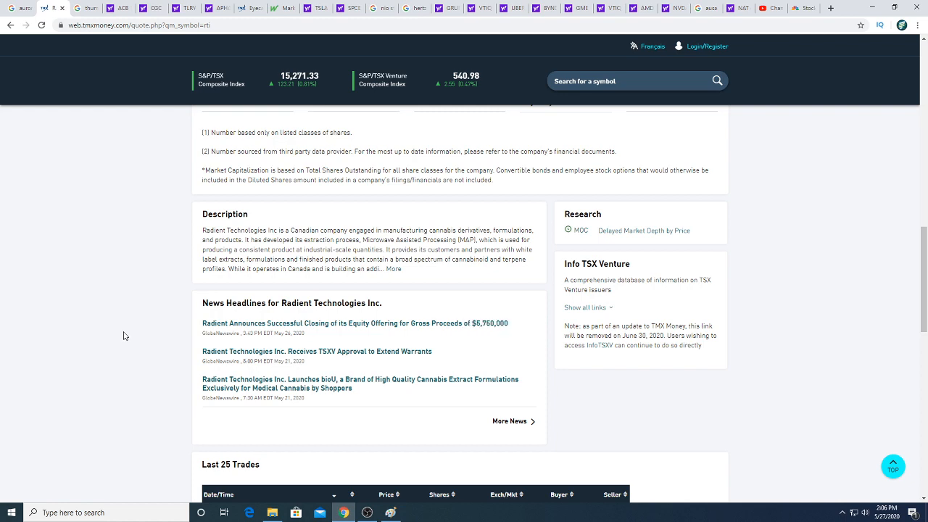
pyautogui.scroll(3)
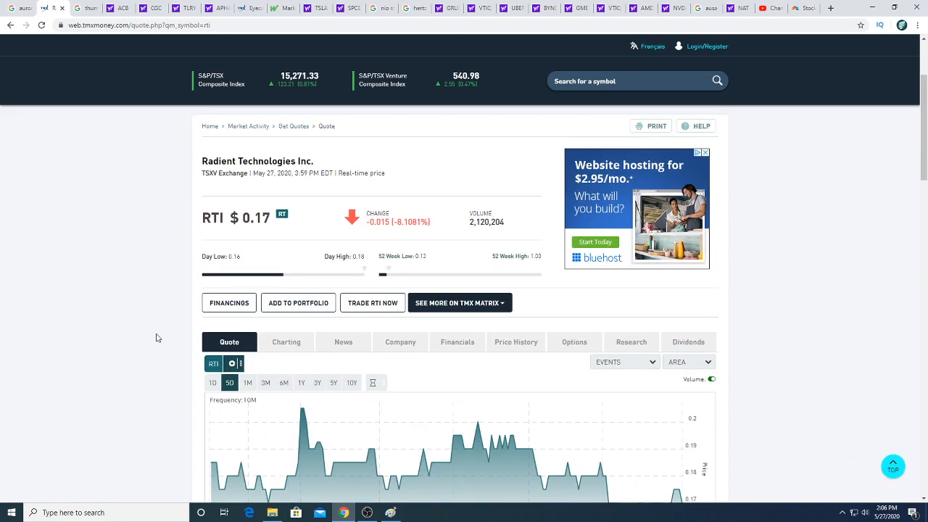
pyautogui.scroll(-3)
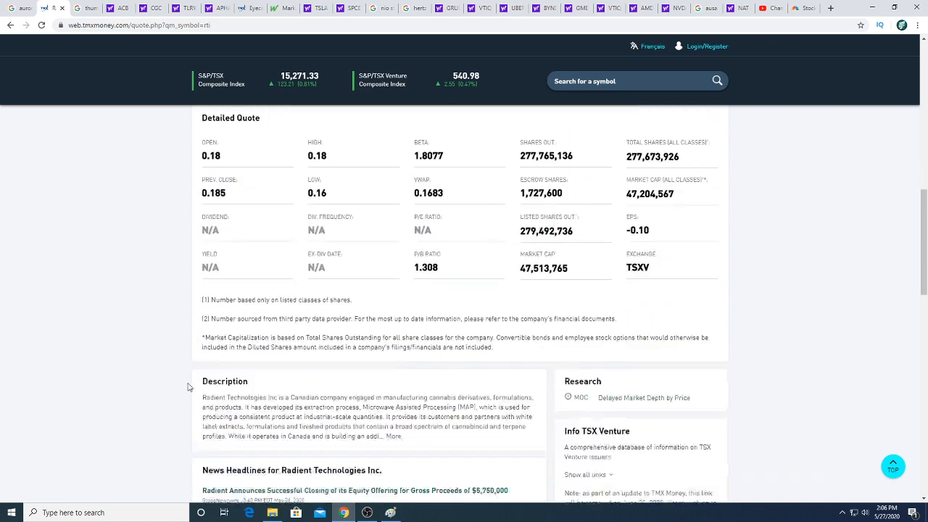
pyautogui.scroll(-3)
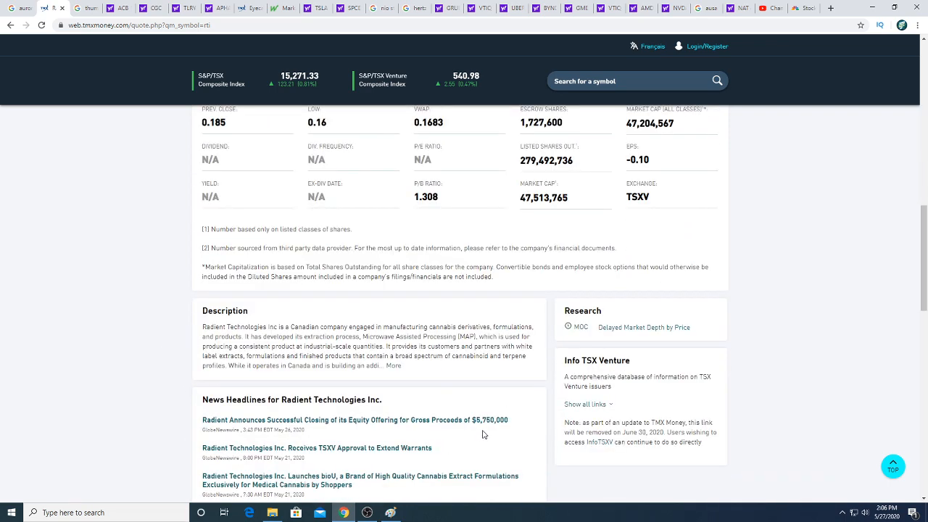
pyautogui.moveTo(498, 428)
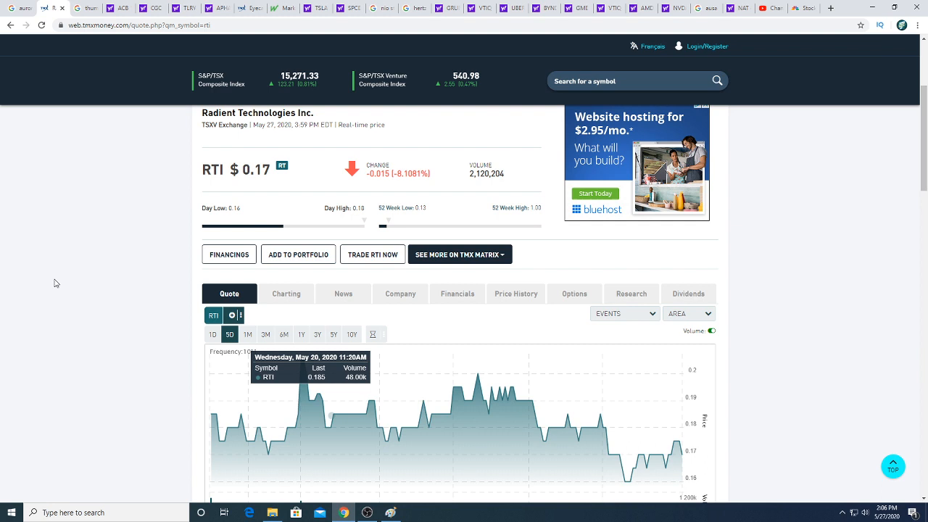
pyautogui.moveTo(10, 271)
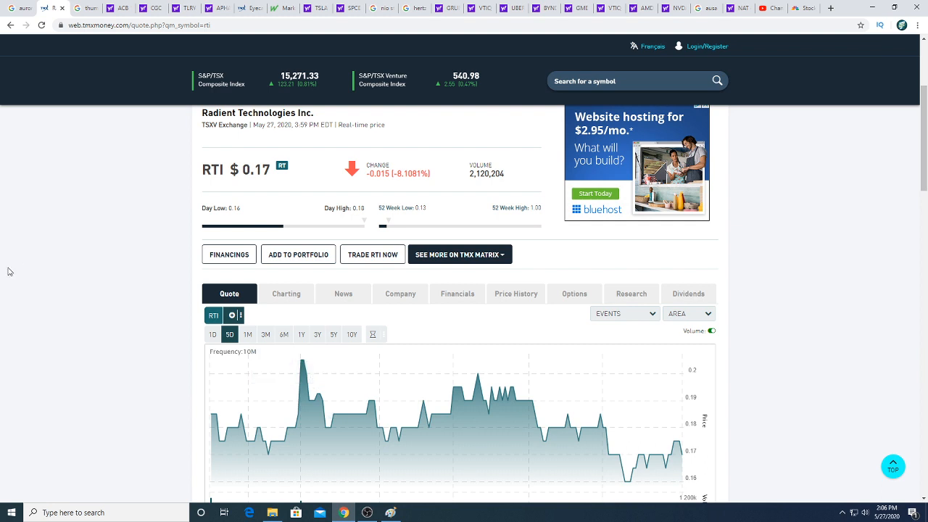
pyautogui.moveTo(7, 274)
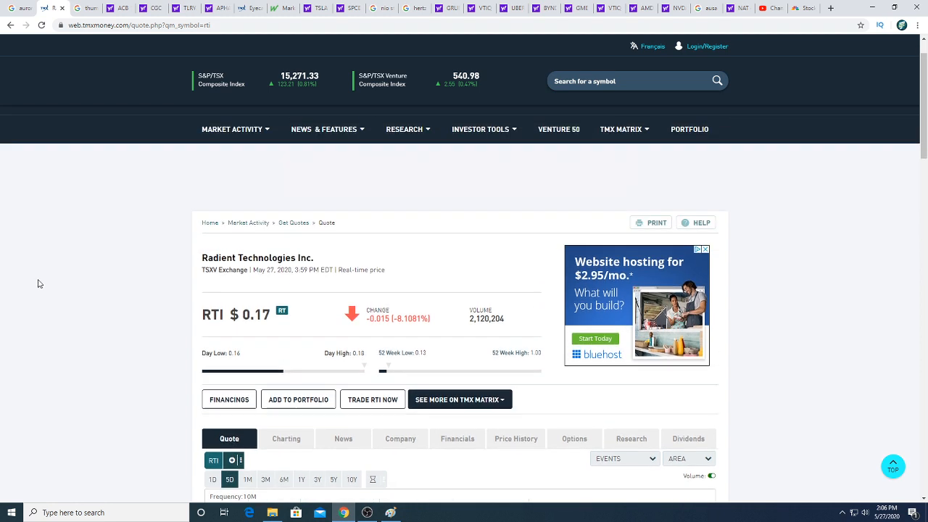
pyautogui.moveTo(75, 276)
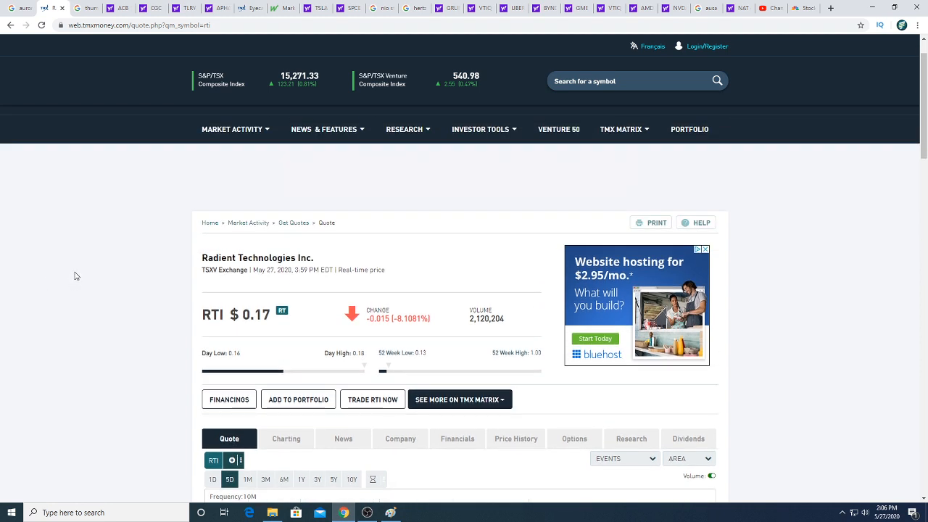
pyautogui.moveTo(168, 365)
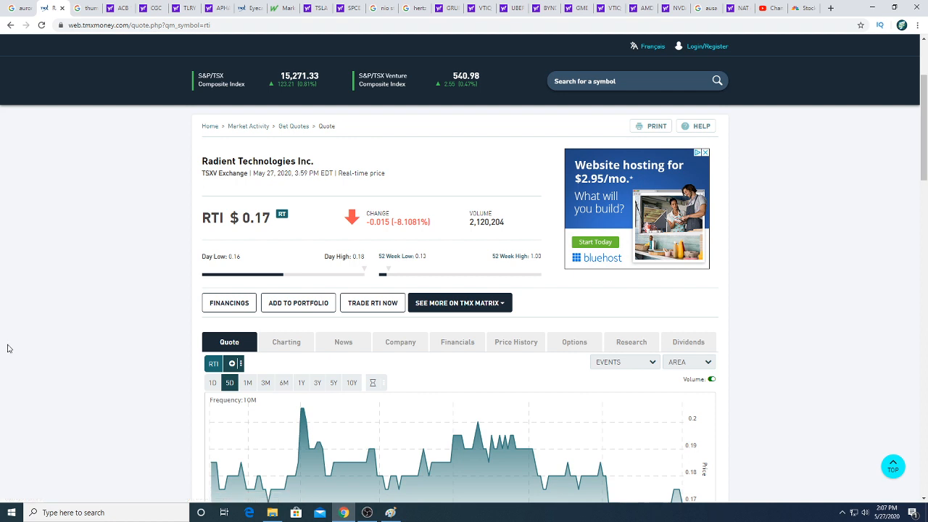
pyautogui.moveTo(32, 355)
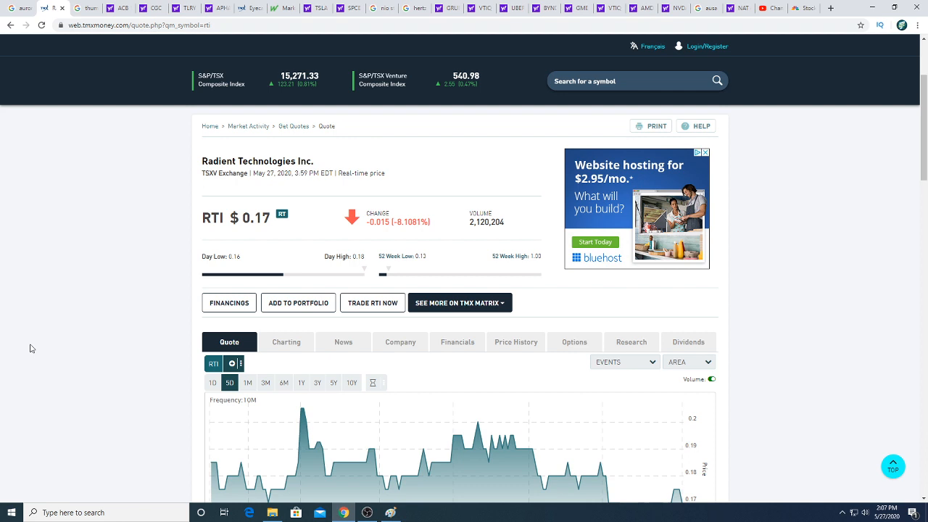
pyautogui.moveTo(32, 342)
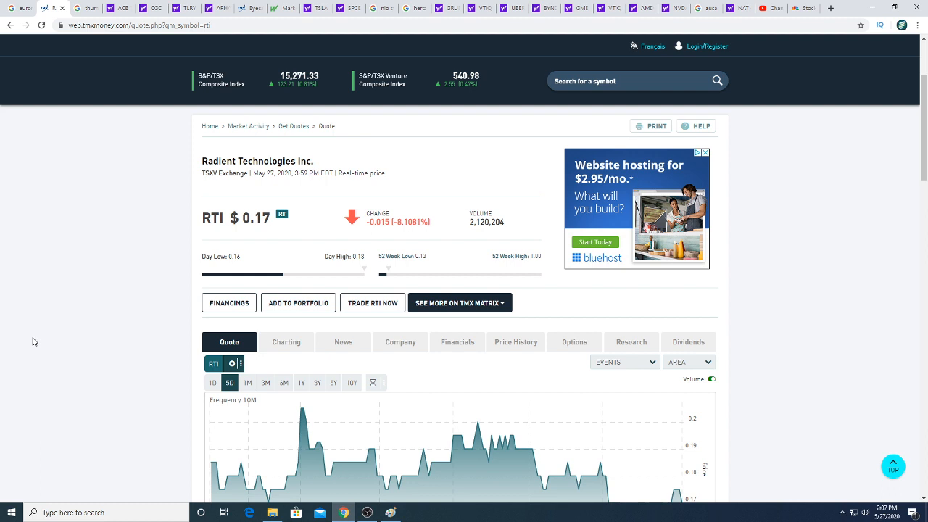
pyautogui.moveTo(8, 481)
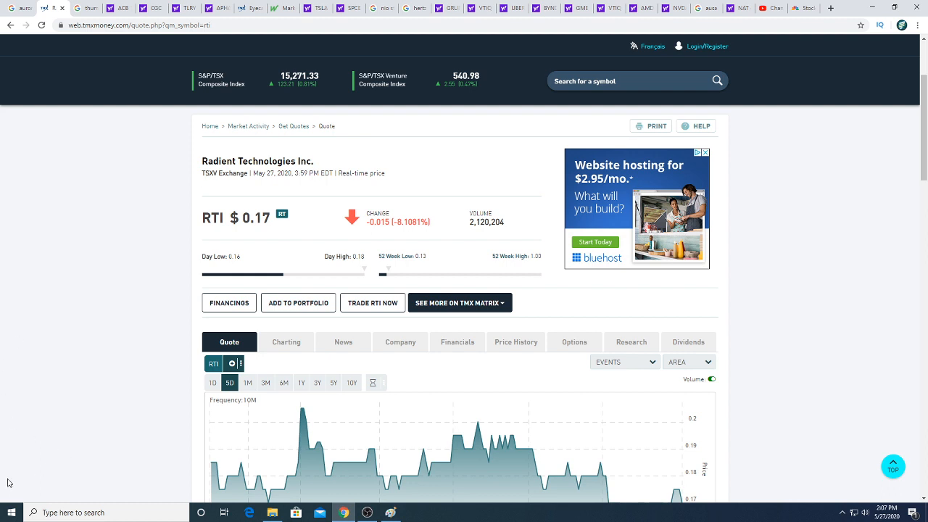
pyautogui.moveTo(119, 426)
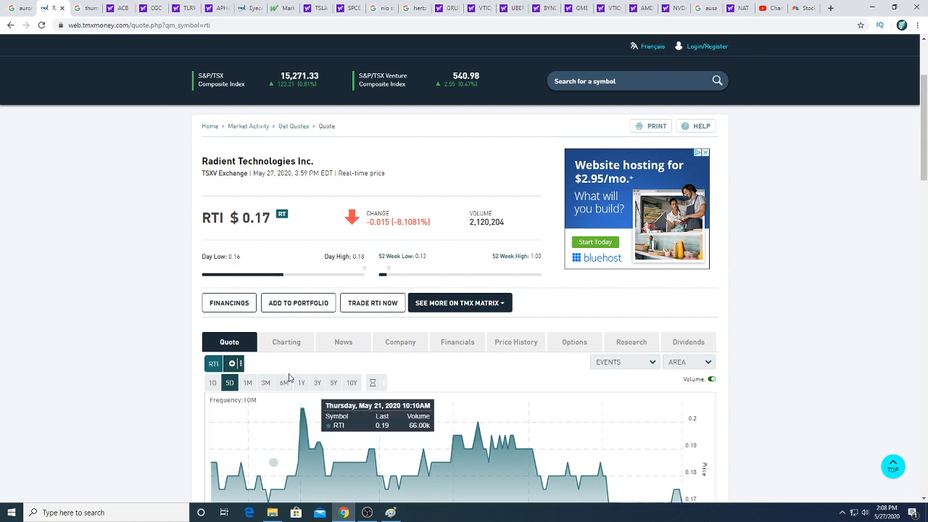
pyautogui.click(301, 383)
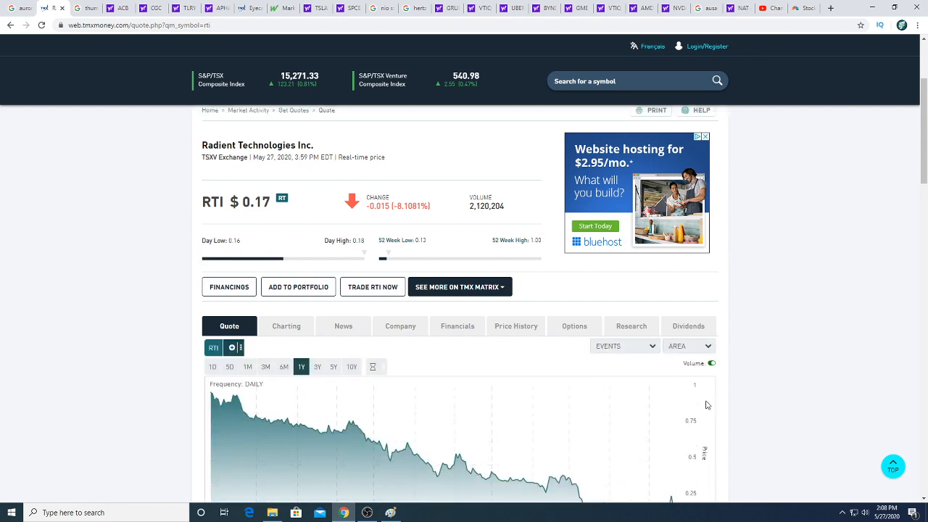
pyautogui.scroll(-3)
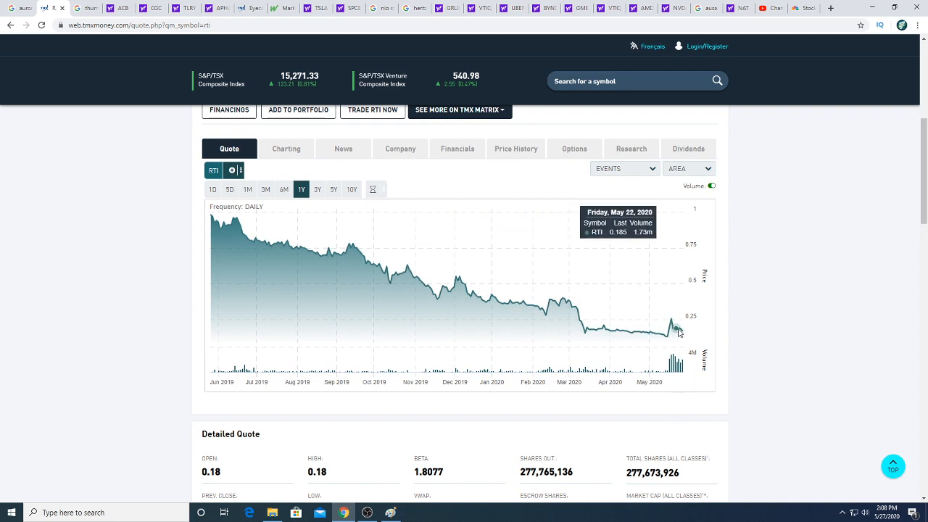
pyautogui.moveTo(664, 337)
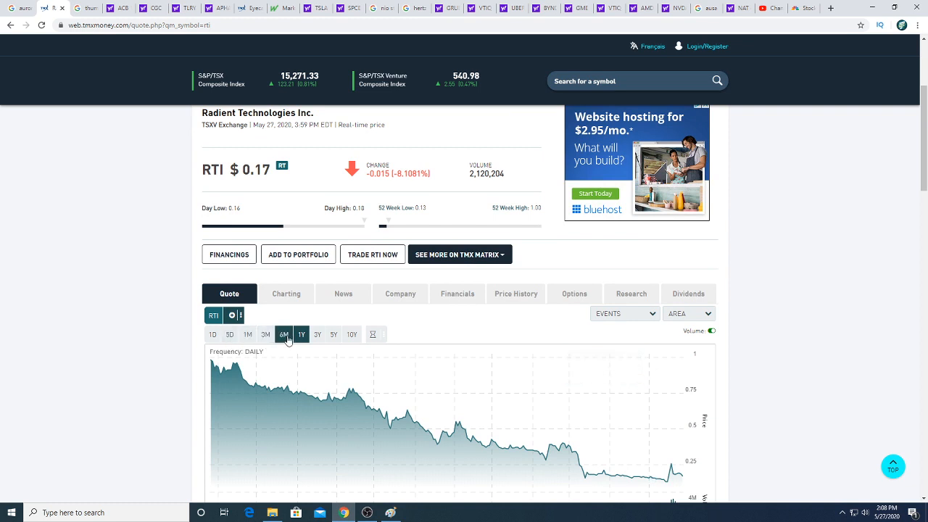
# Switch the Radient Technologies chart to a three-year range of daily prices
pyautogui.click(284, 333)
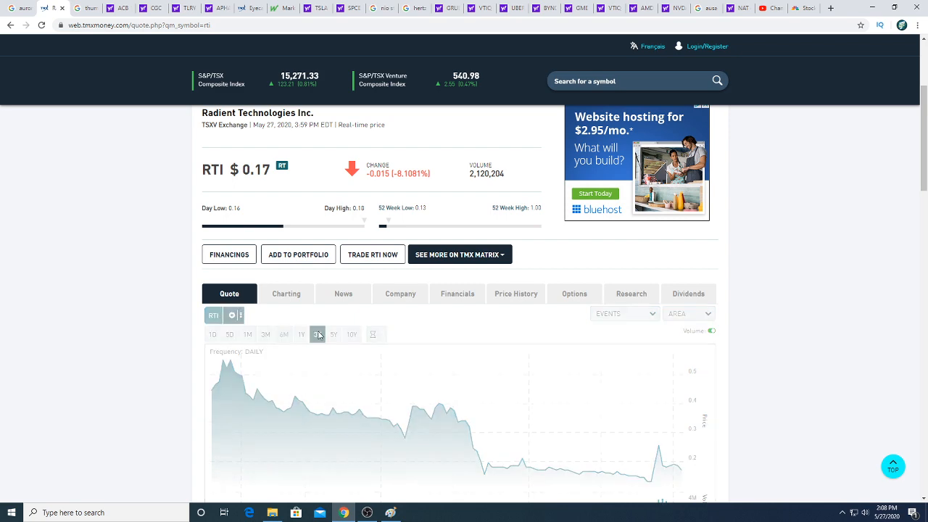
pyautogui.click(317, 333)
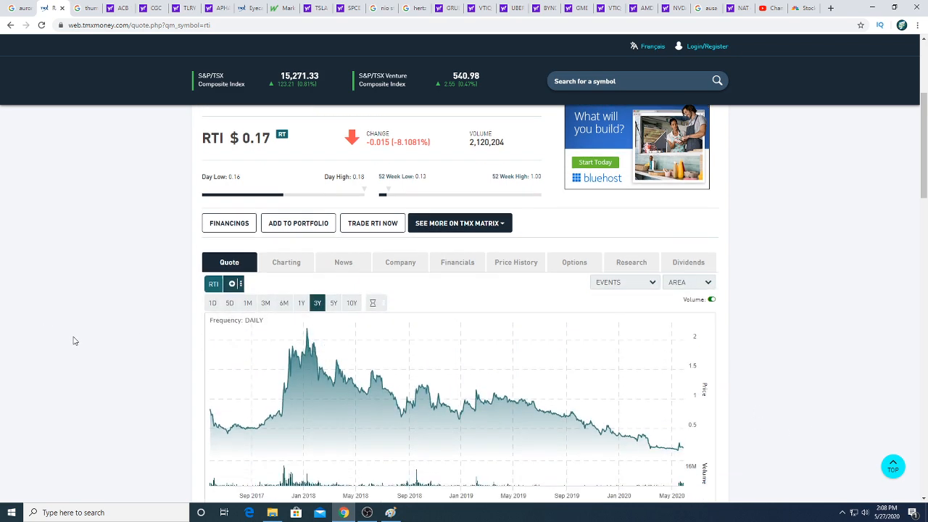
pyautogui.scroll(-3)
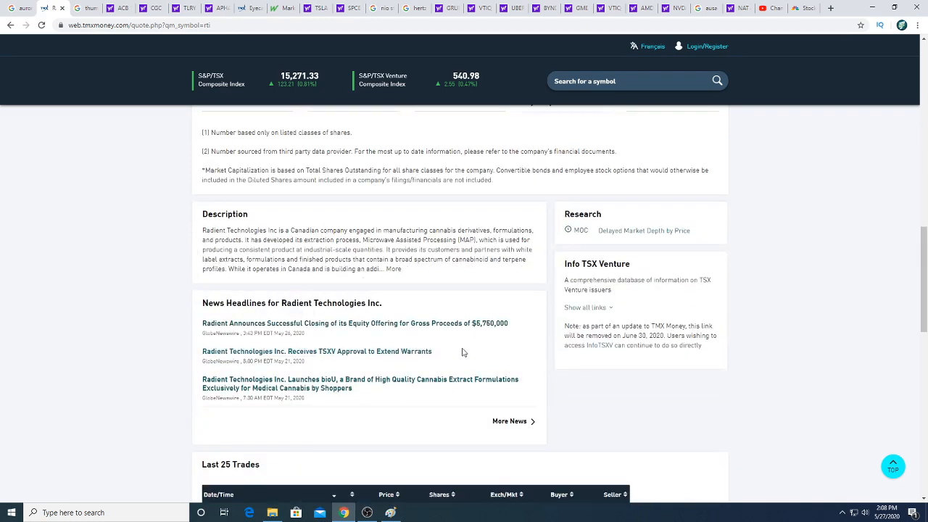
pyautogui.scroll(3)
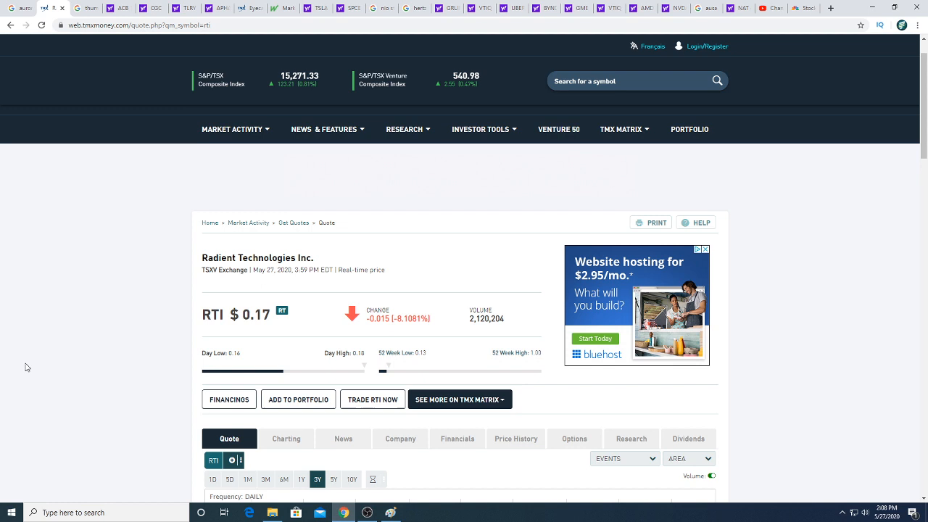
pyautogui.moveTo(61, 403)
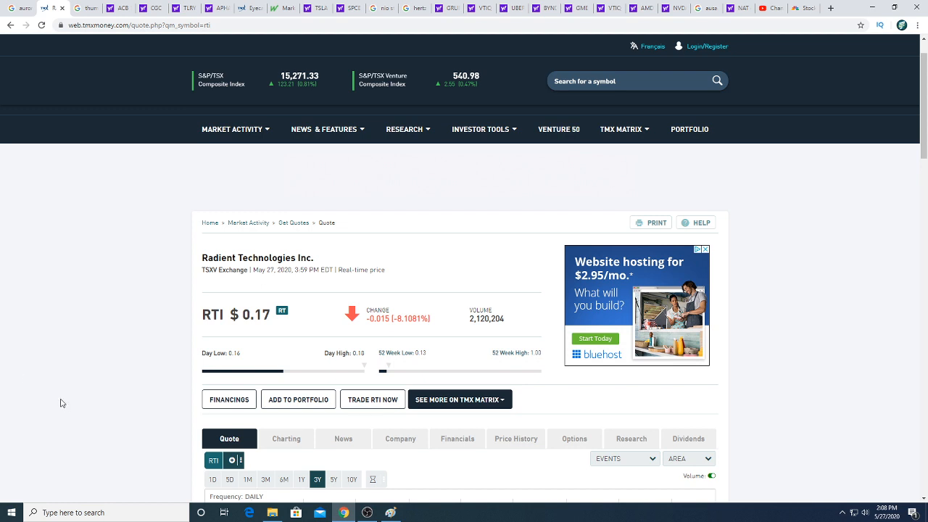
pyautogui.moveTo(58, 406)
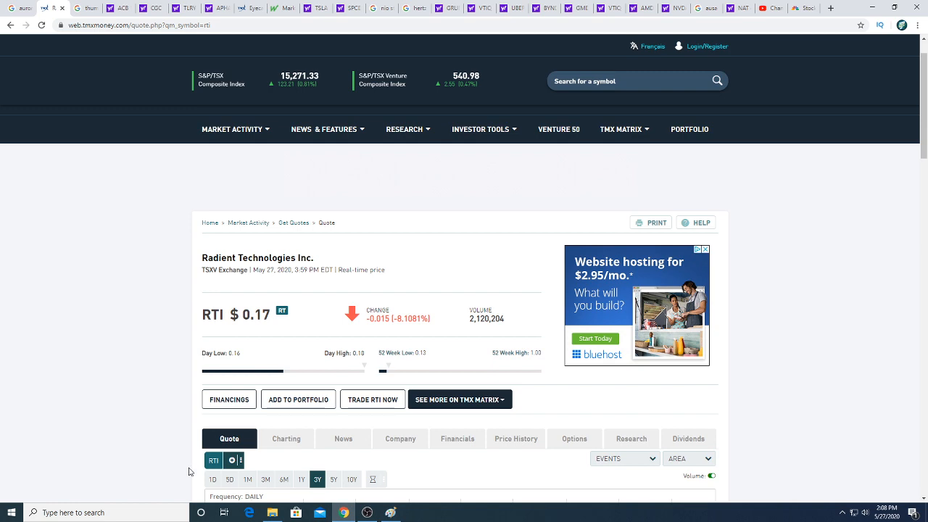
pyautogui.scroll(-3)
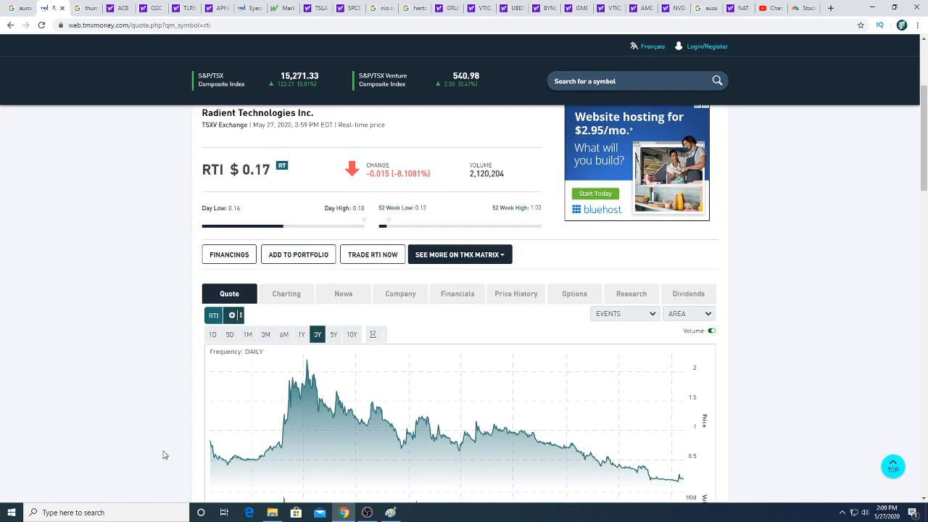
pyautogui.moveTo(249, 455)
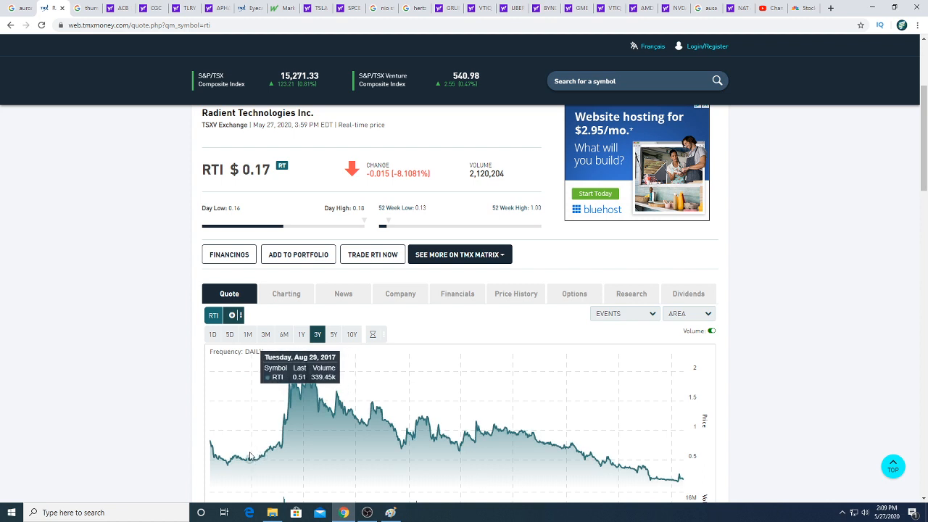
pyautogui.moveTo(249, 458)
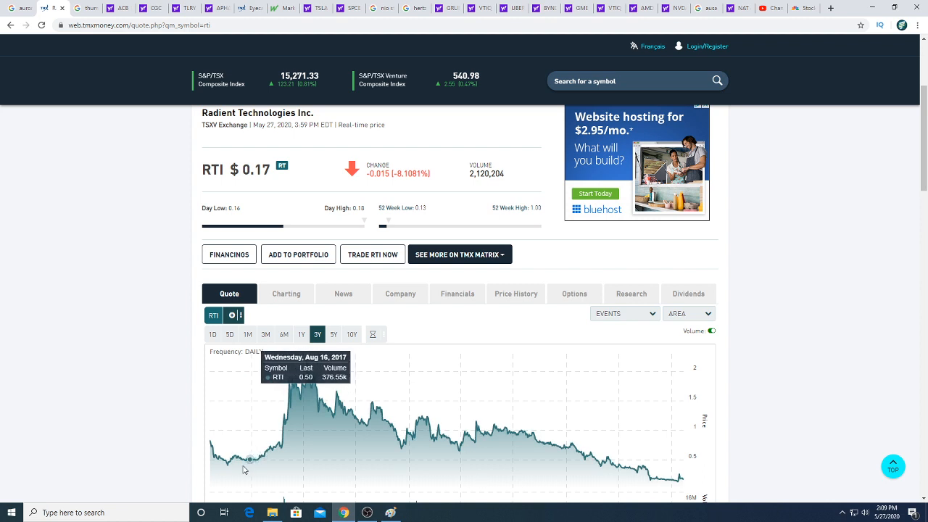
pyautogui.moveTo(295, 449)
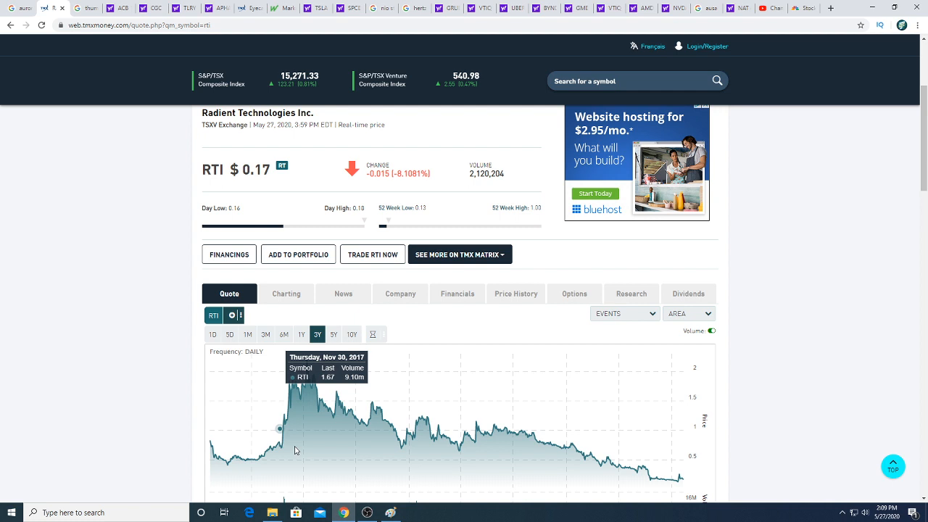
pyautogui.moveTo(305, 438)
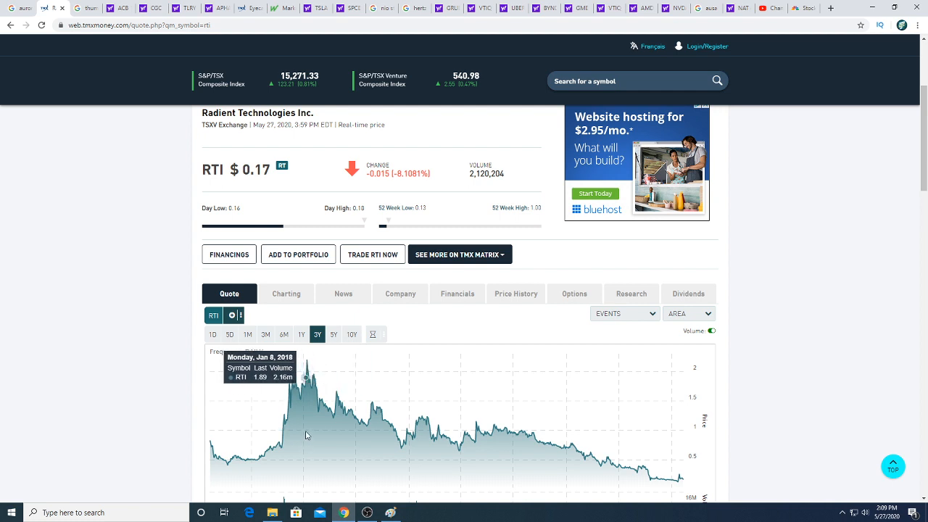
pyautogui.moveTo(246, 452)
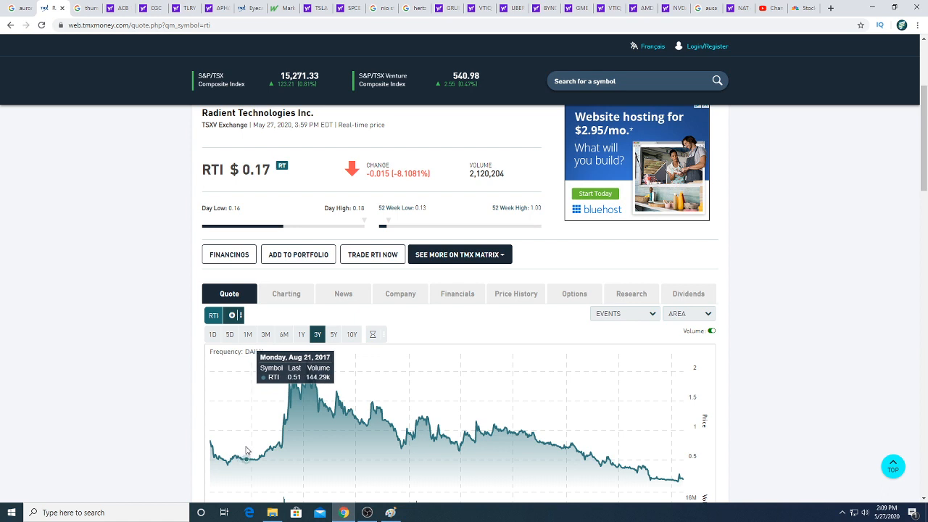
pyautogui.moveTo(248, 452)
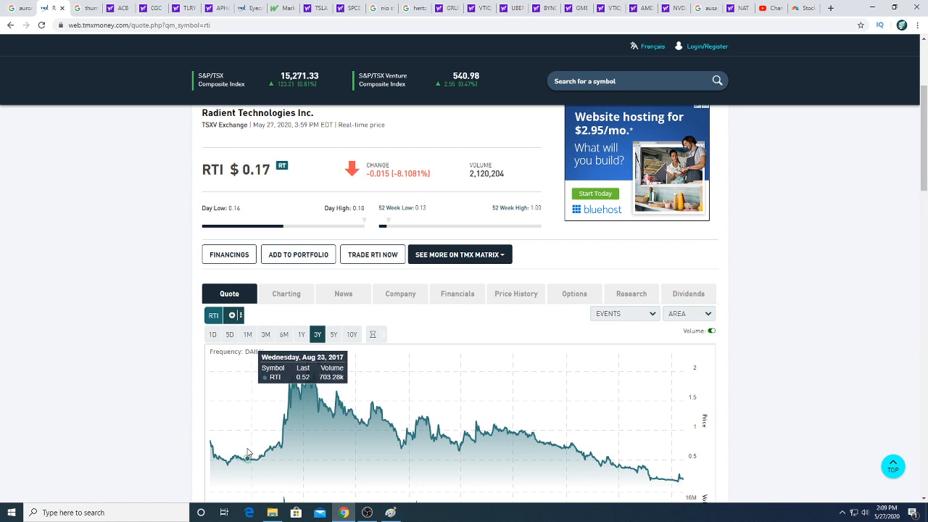
pyautogui.moveTo(252, 453)
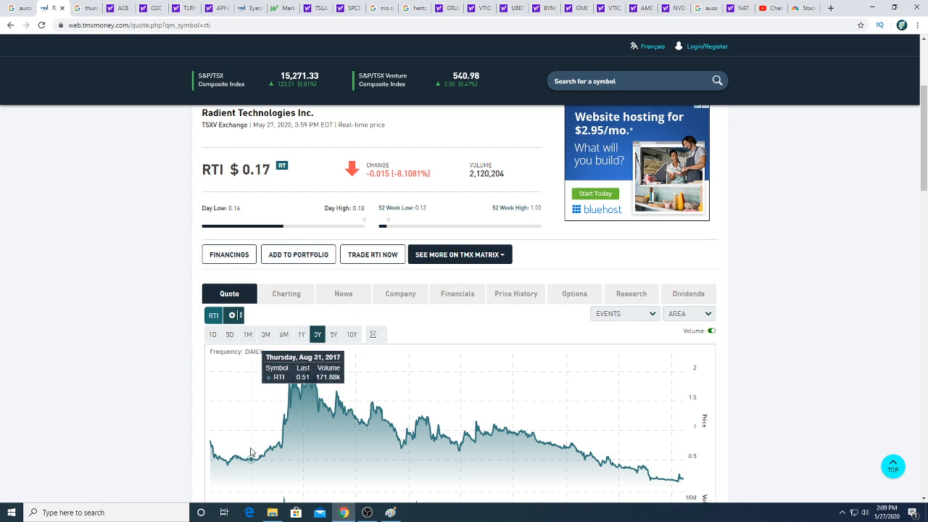
pyautogui.moveTo(283, 449)
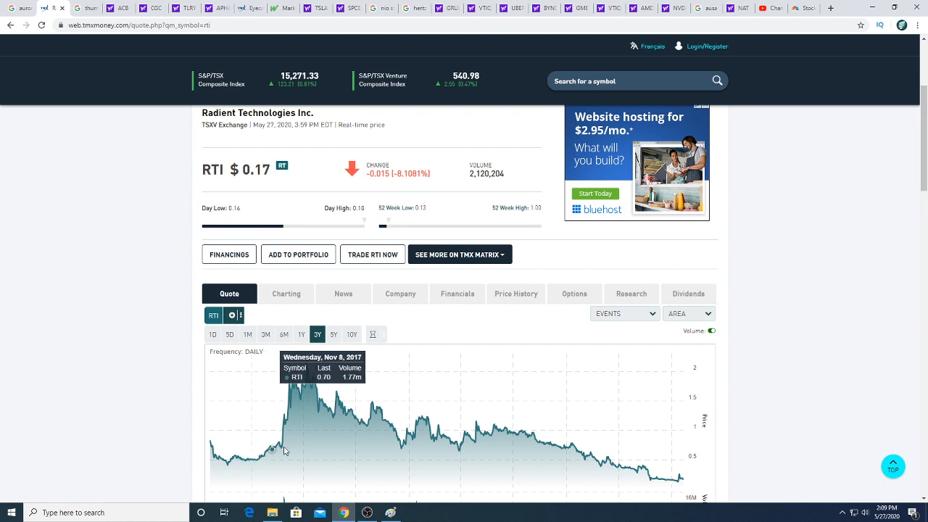
pyautogui.moveTo(304, 446)
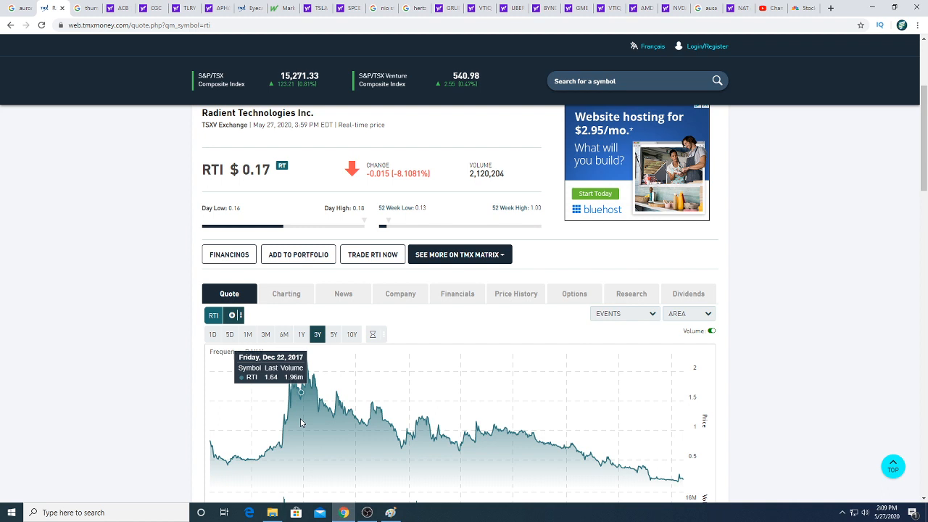
pyautogui.moveTo(310, 414)
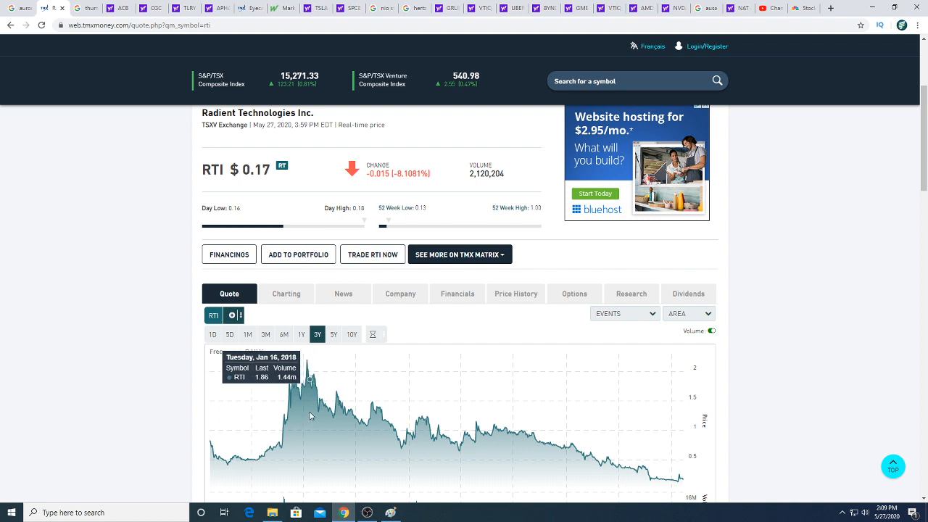
pyautogui.moveTo(366, 402)
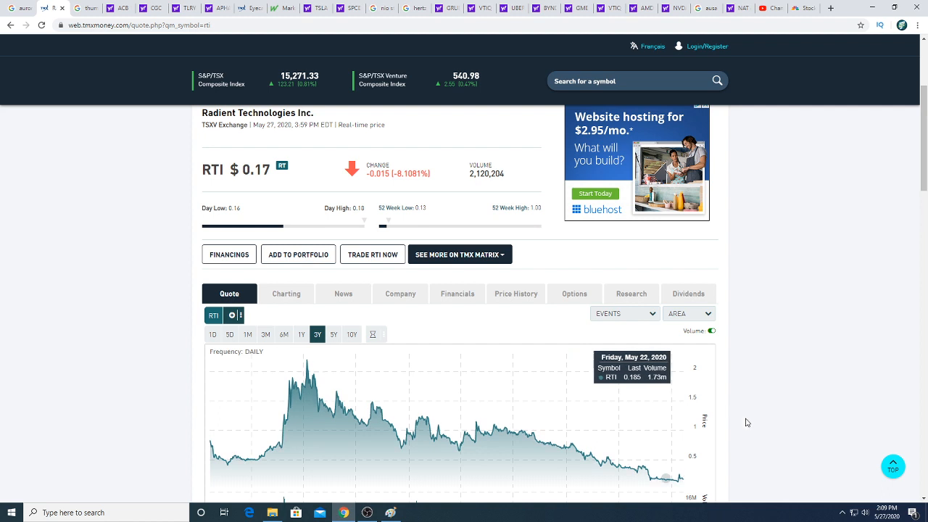
pyautogui.moveTo(751, 455)
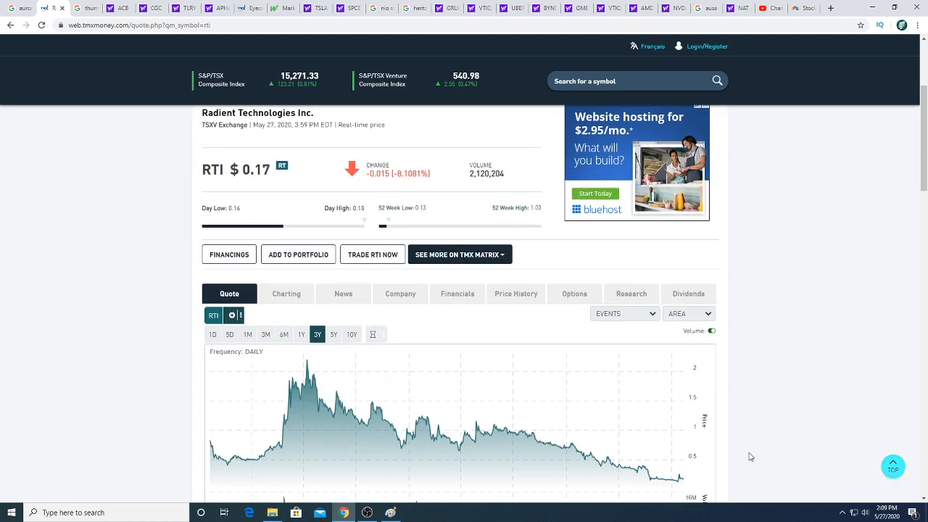
pyautogui.moveTo(397, 429)
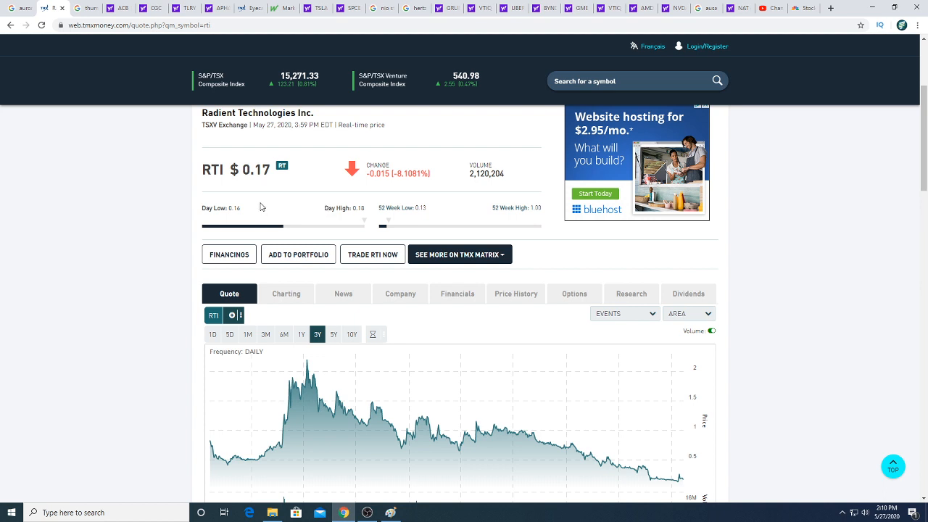
pyautogui.moveTo(266, 188)
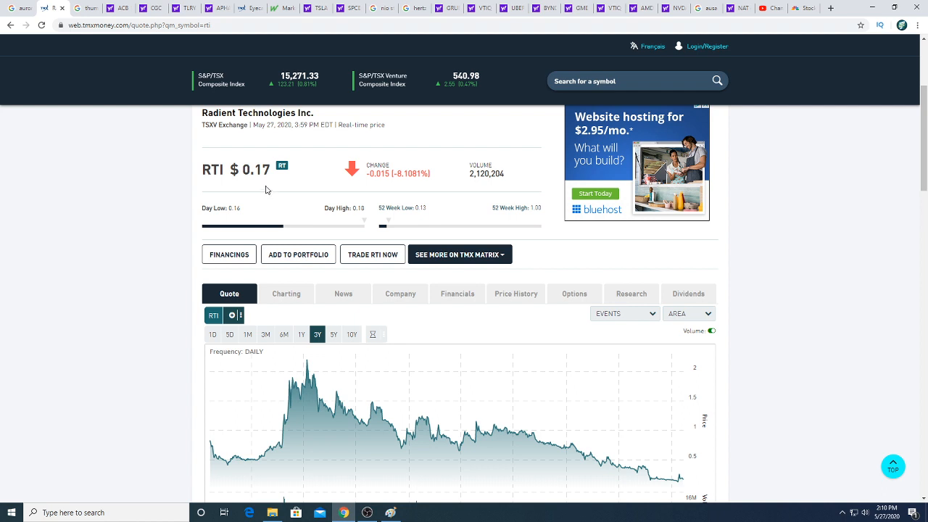
pyautogui.moveTo(209, 162)
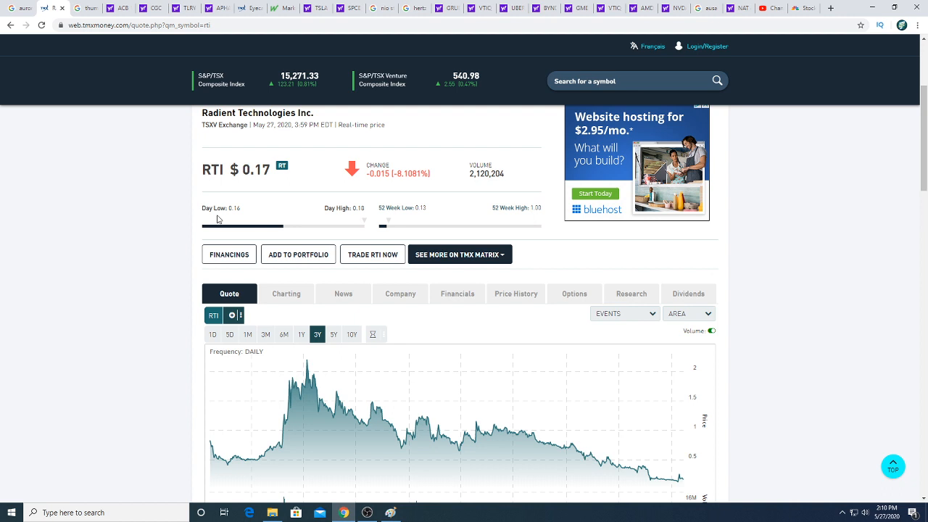
pyautogui.moveTo(206, 203)
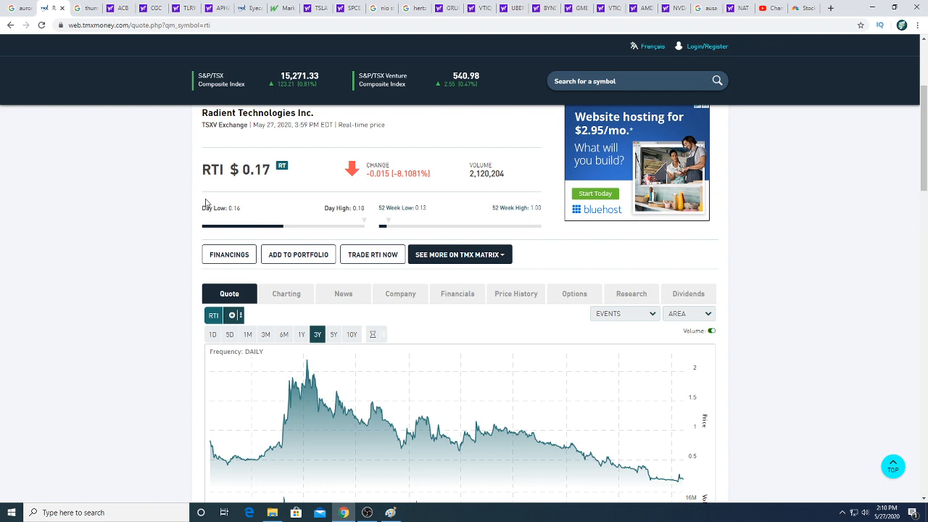
pyautogui.moveTo(263, 158)
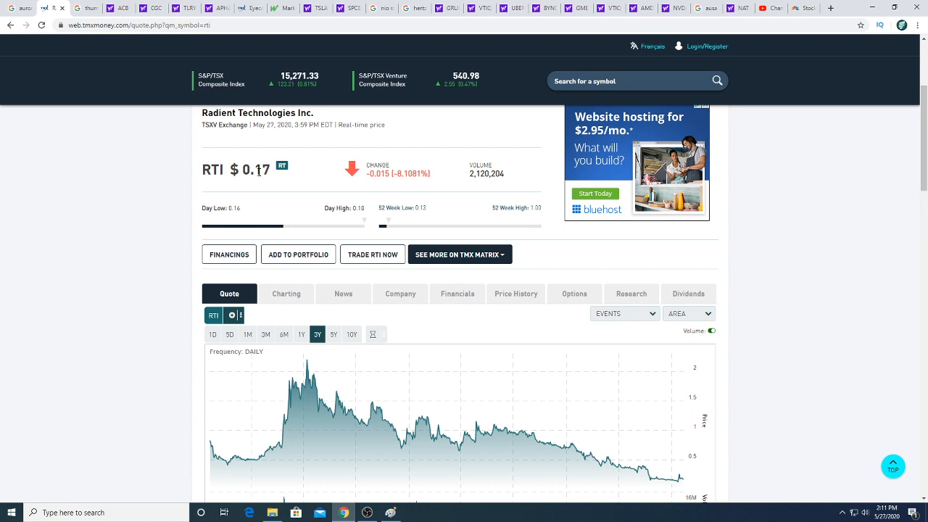
pyautogui.moveTo(123, 235)
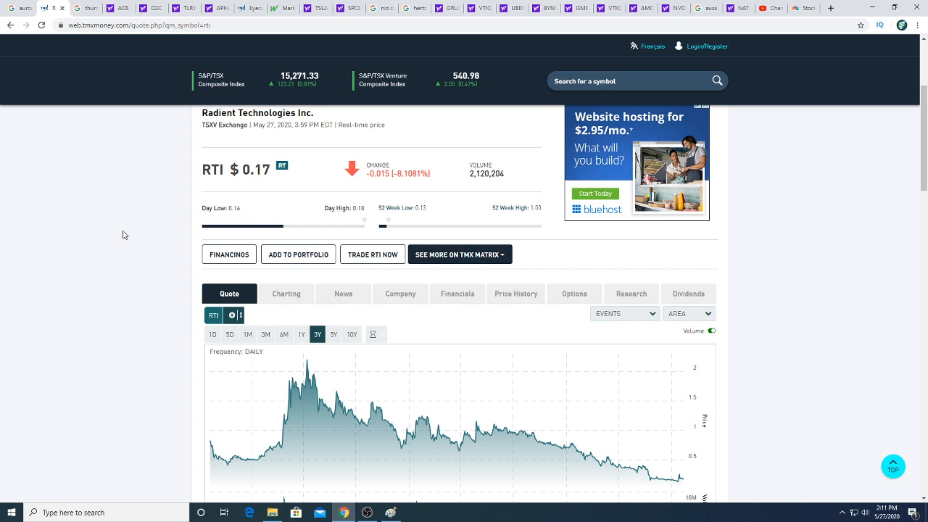
pyautogui.moveTo(102, 216)
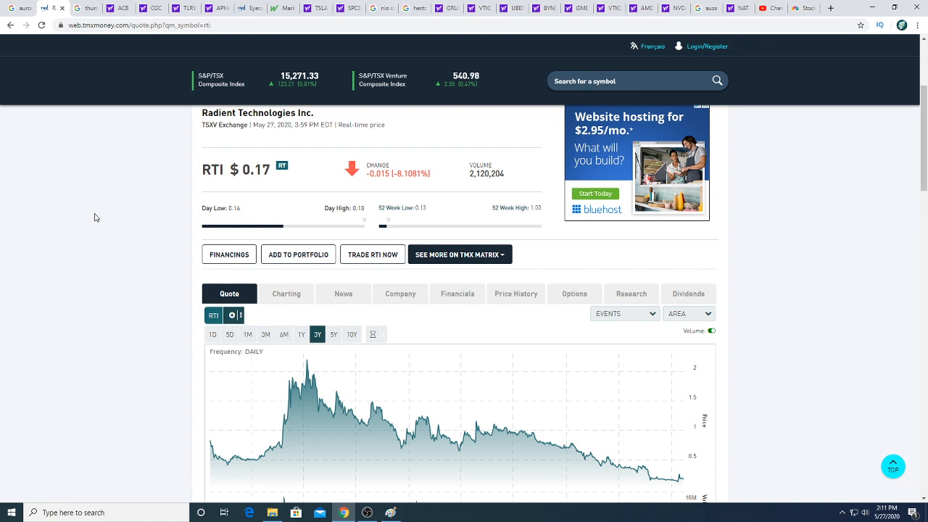
pyautogui.moveTo(96, 229)
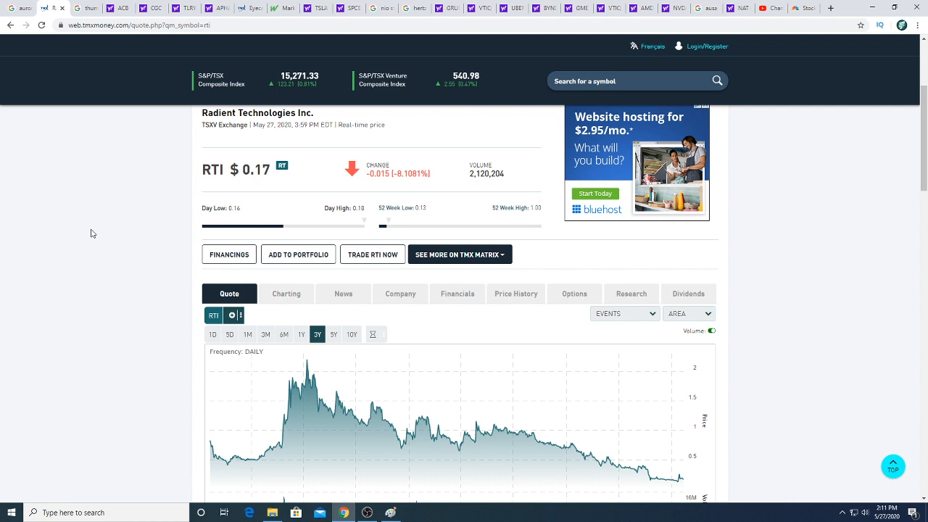
pyautogui.moveTo(79, 241)
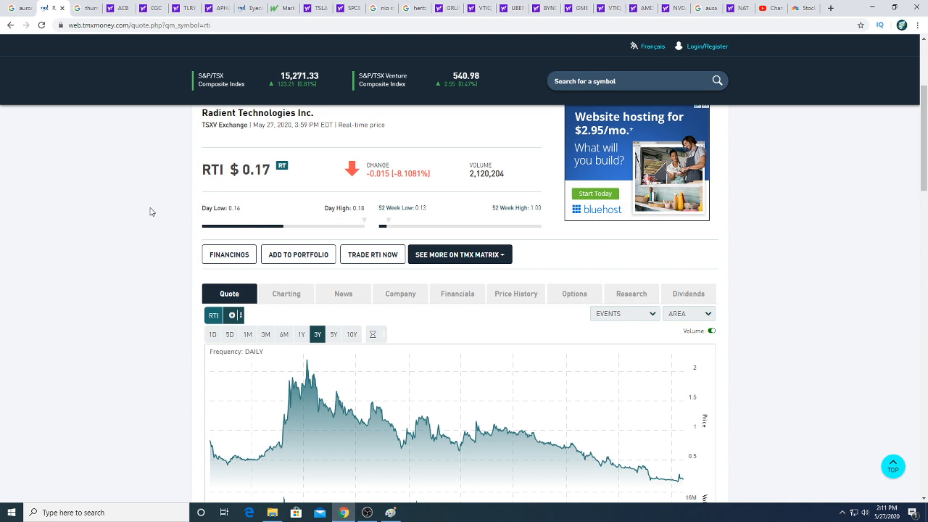
pyautogui.moveTo(124, 206)
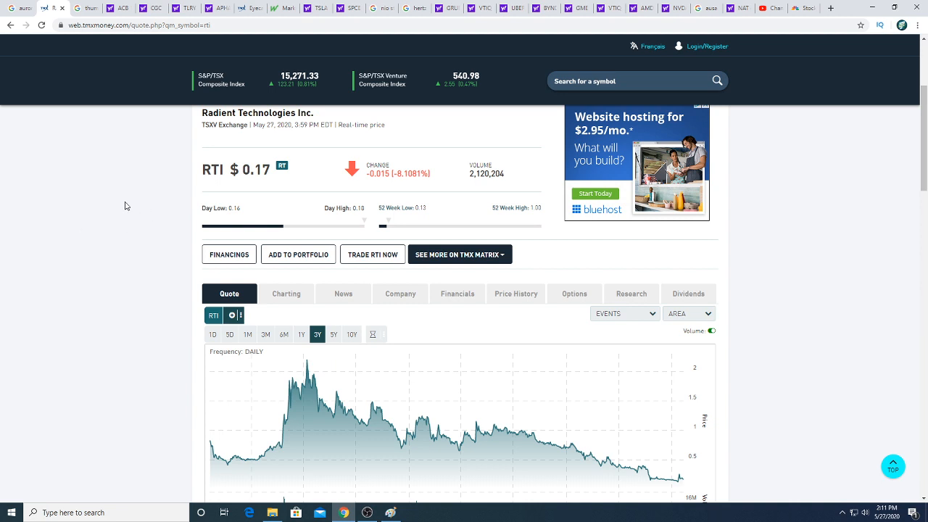
pyautogui.moveTo(117, 8)
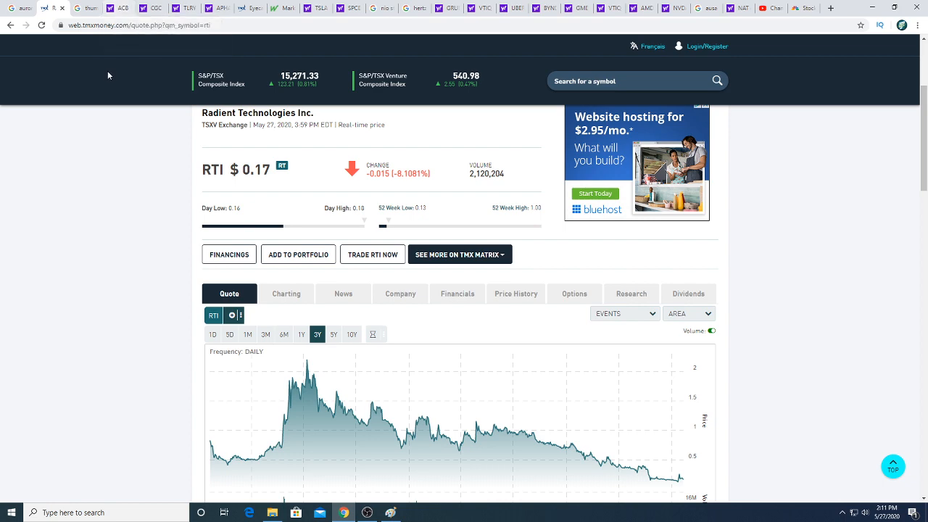
# Scroll down to the Radient Technologies quote chart to view its one-month range
pyautogui.scroll(-3)
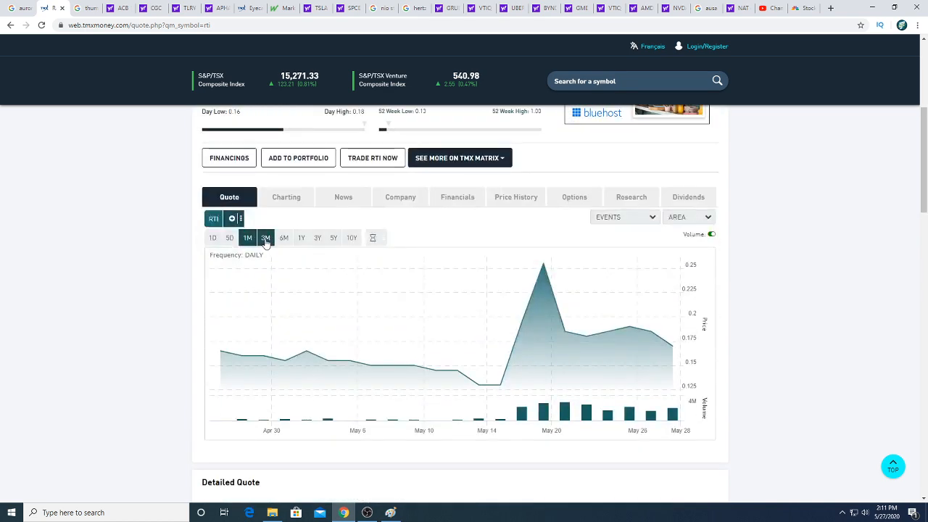
# Step the RTI chart through three months and one year back to the three-year range
pyautogui.click(267, 238)
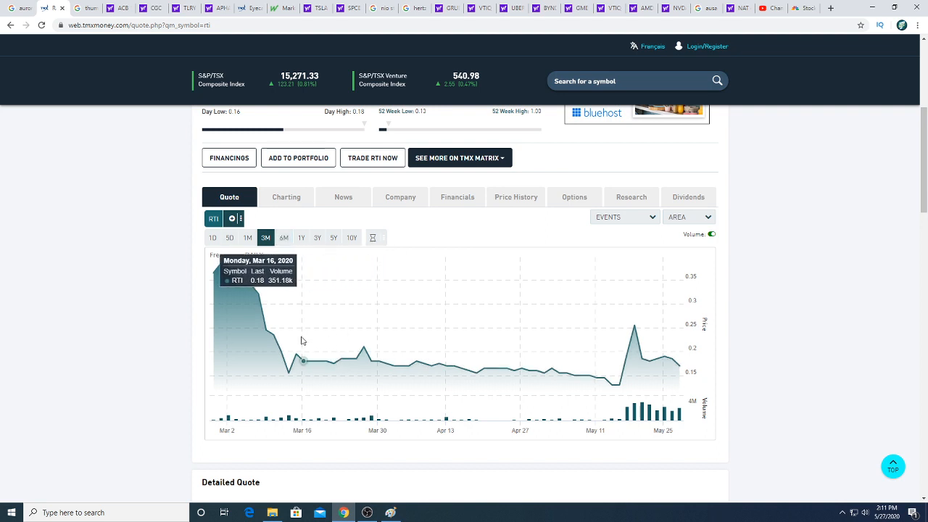
pyautogui.moveTo(403, 337)
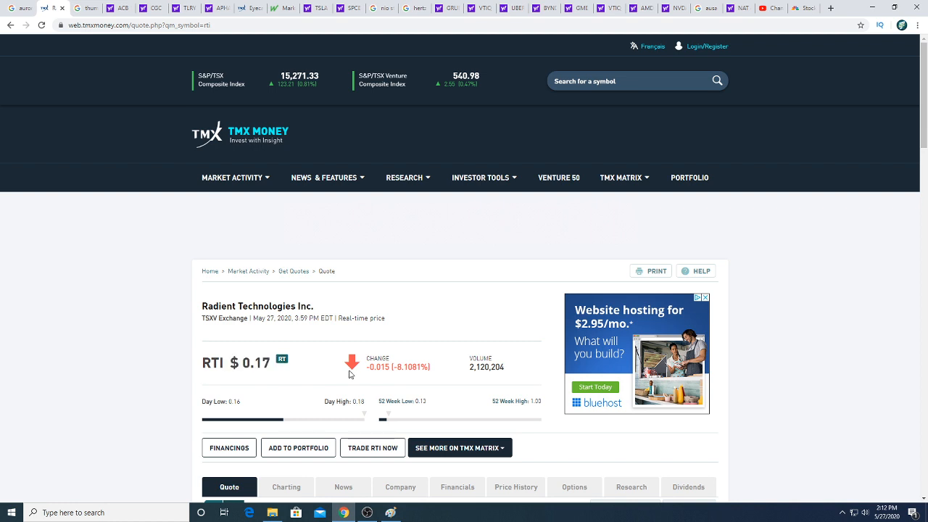
pyautogui.moveTo(459, 380)
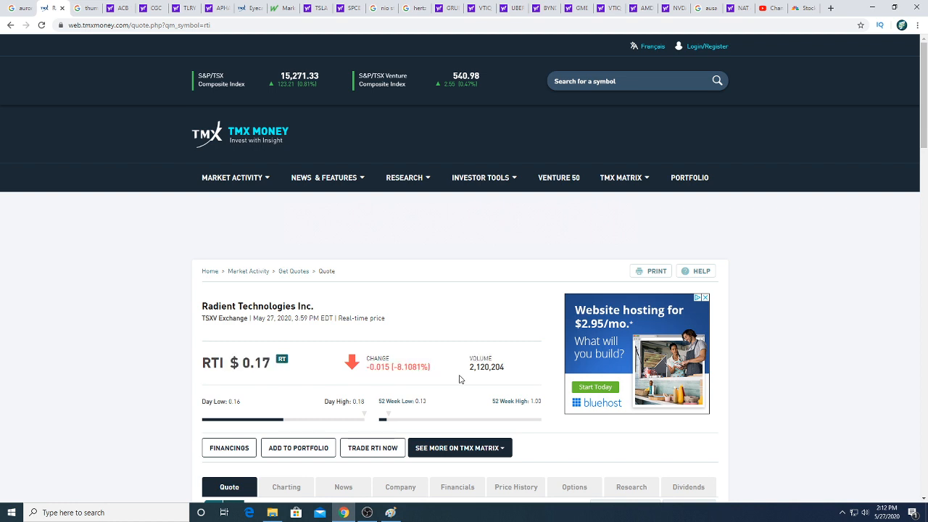
pyautogui.scroll(-3)
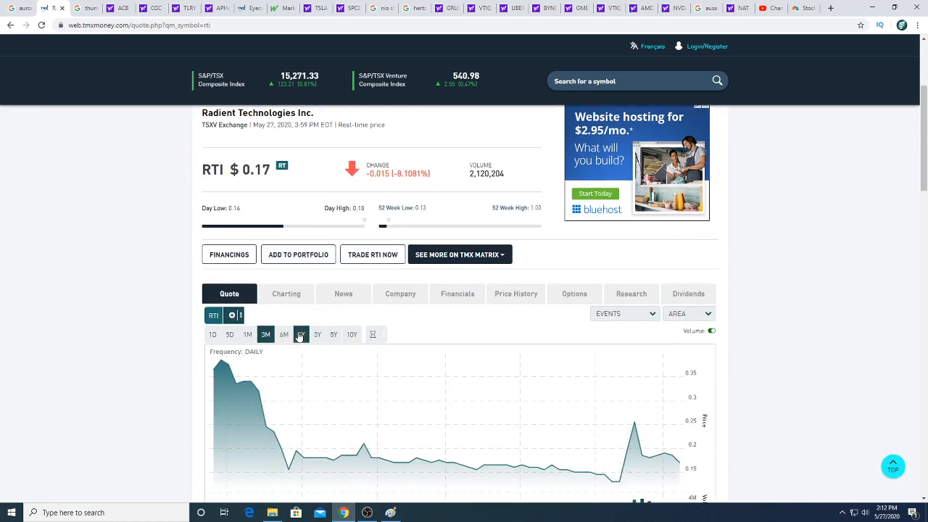
pyautogui.click(300, 333)
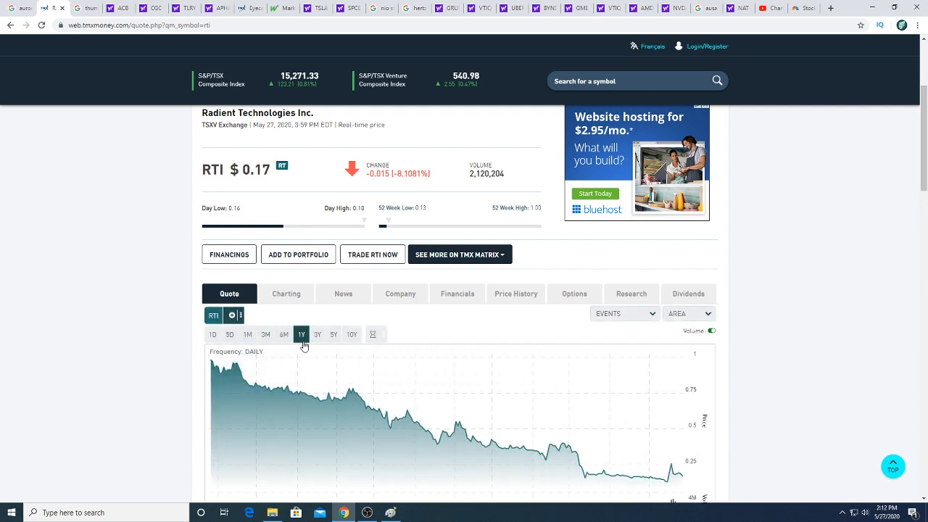
pyautogui.click(316, 333)
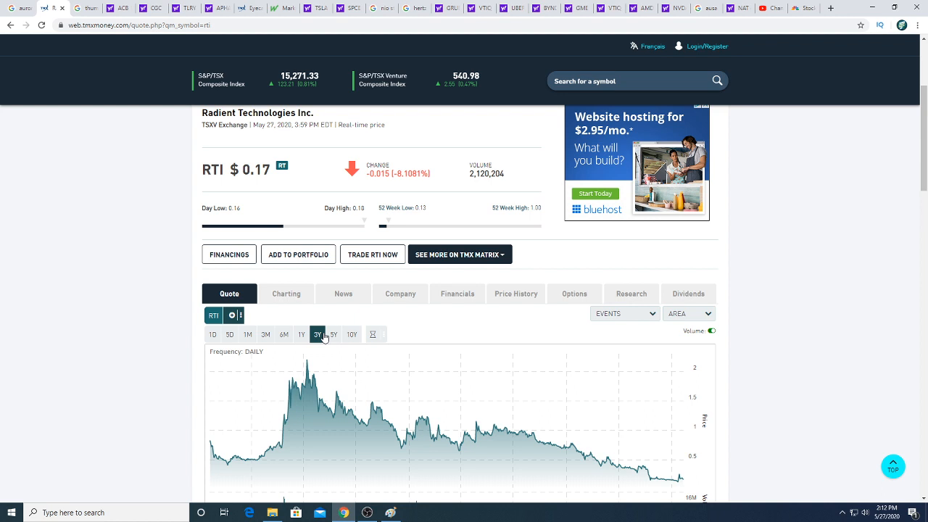
pyautogui.moveTo(542, 441)
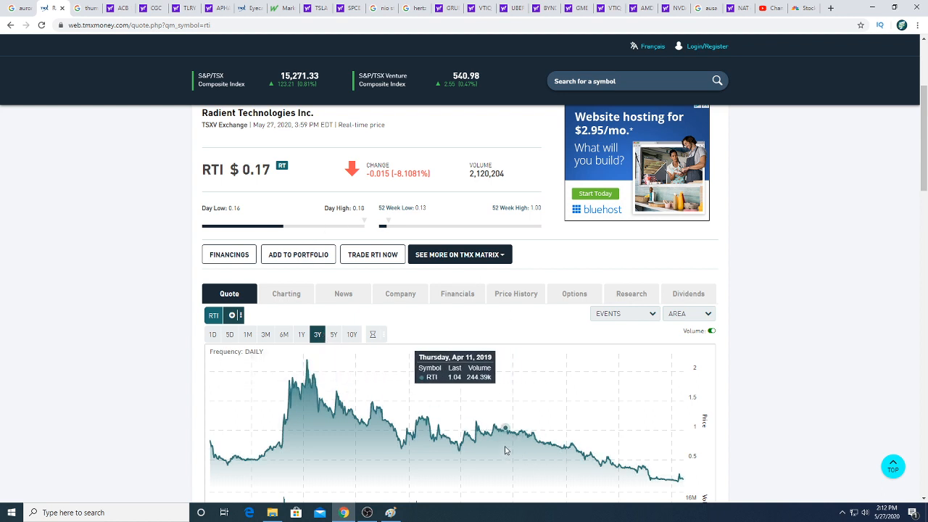
pyautogui.moveTo(505, 428)
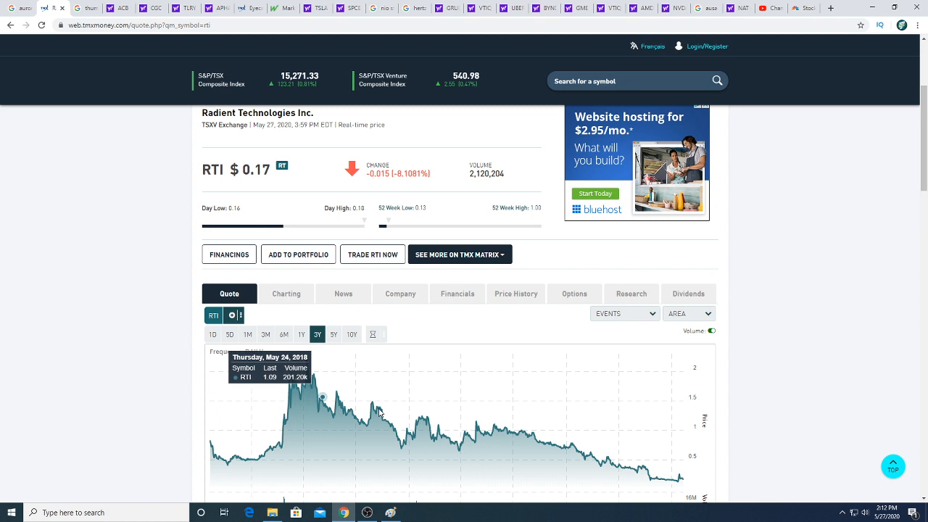
pyautogui.moveTo(795, 382)
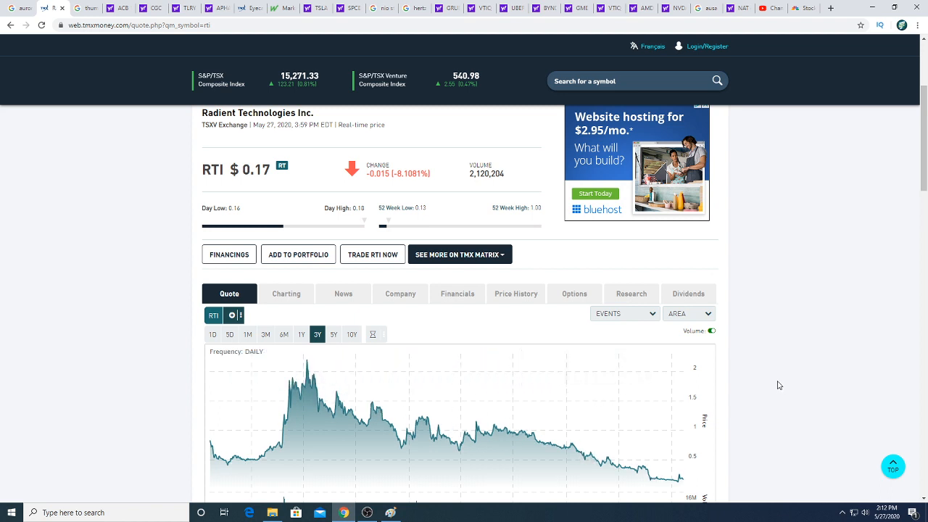
pyautogui.moveTo(781, 399)
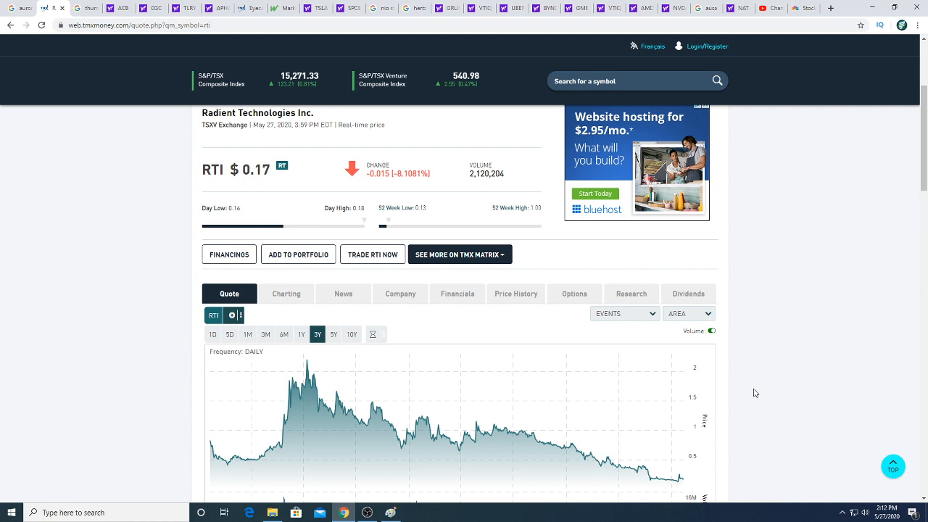
pyautogui.moveTo(673, 478)
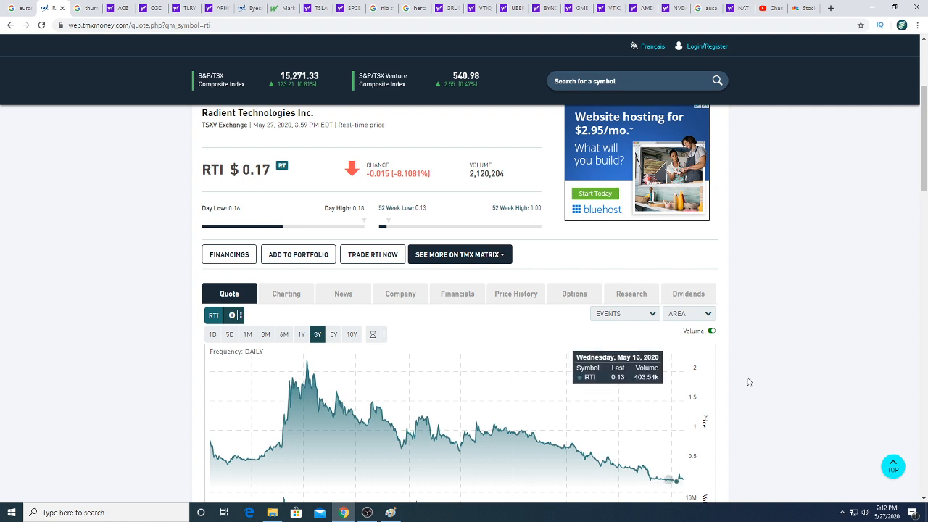
pyautogui.moveTo(778, 382)
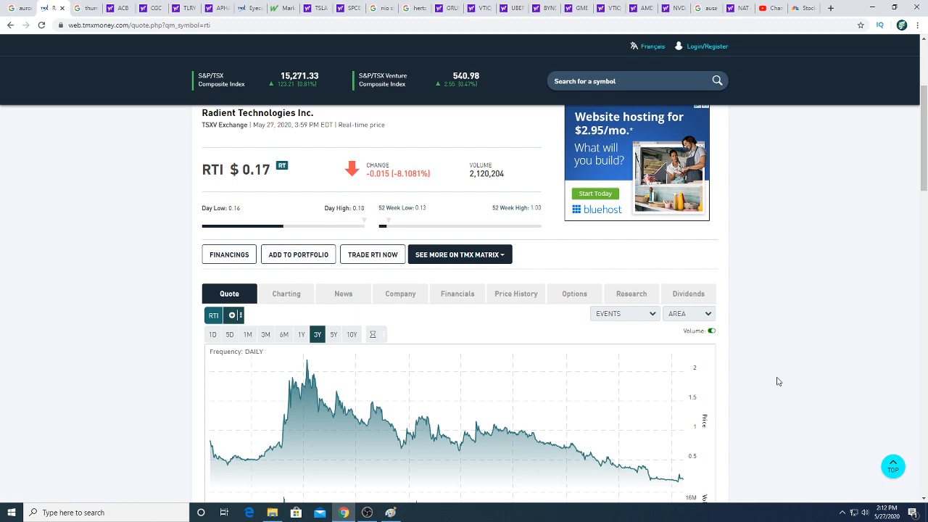
pyautogui.moveTo(851, 380)
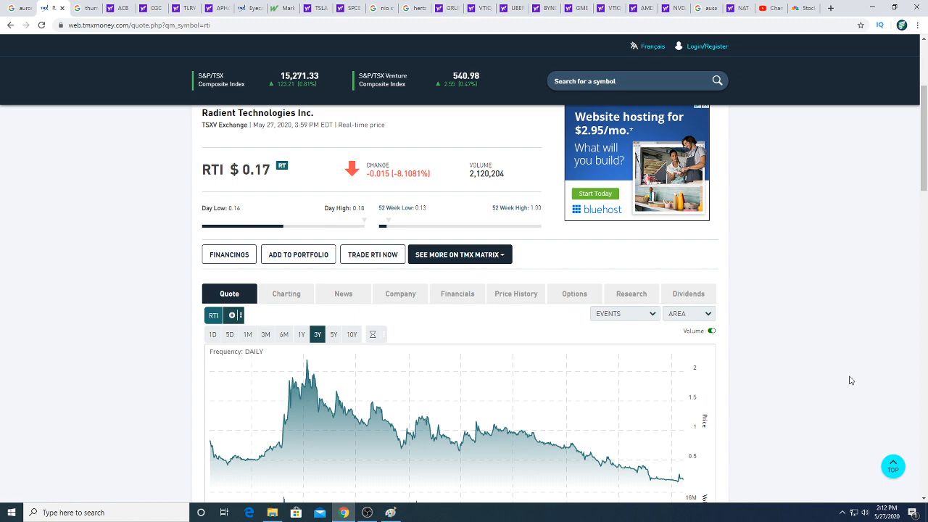
pyautogui.scroll(-3)
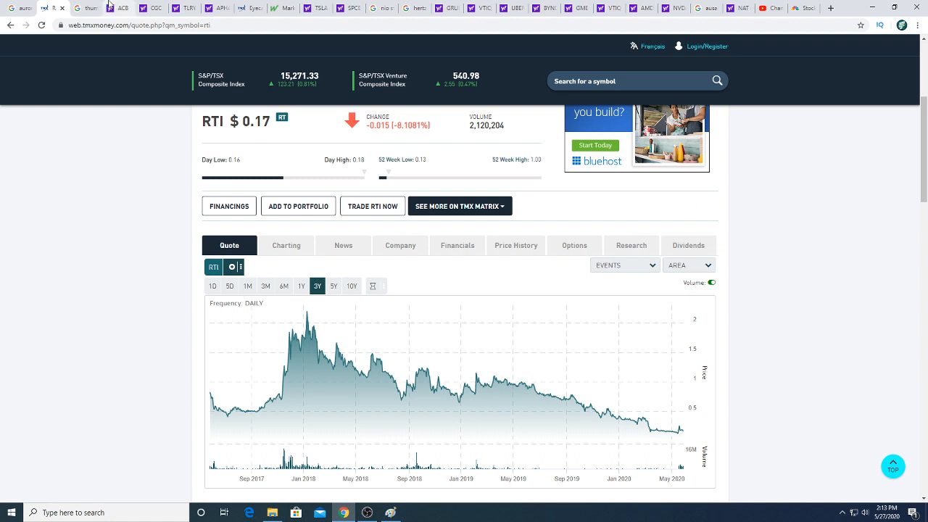
pyautogui.moveTo(110, 9)
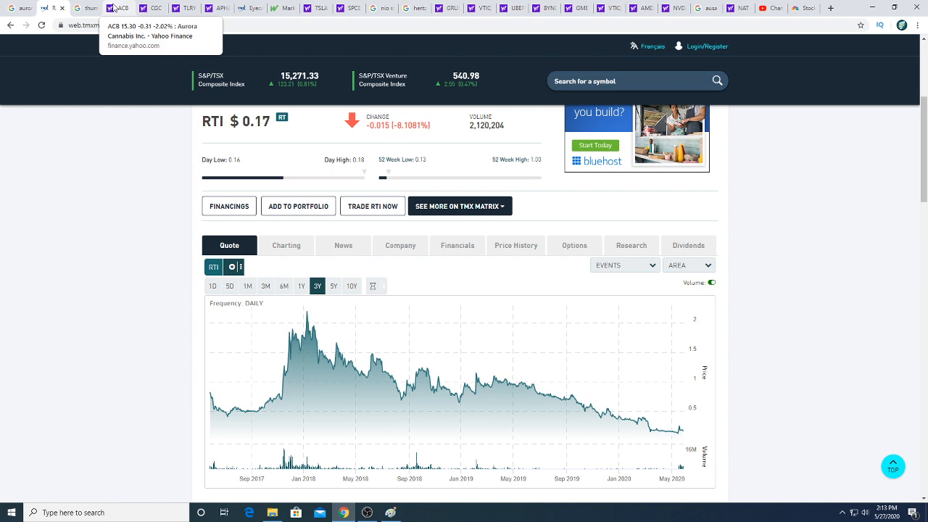
# Switch to the Aurora Cannabis (ACB) quote on Yahoo Finance and reload its chart
pyautogui.click(116, 9)
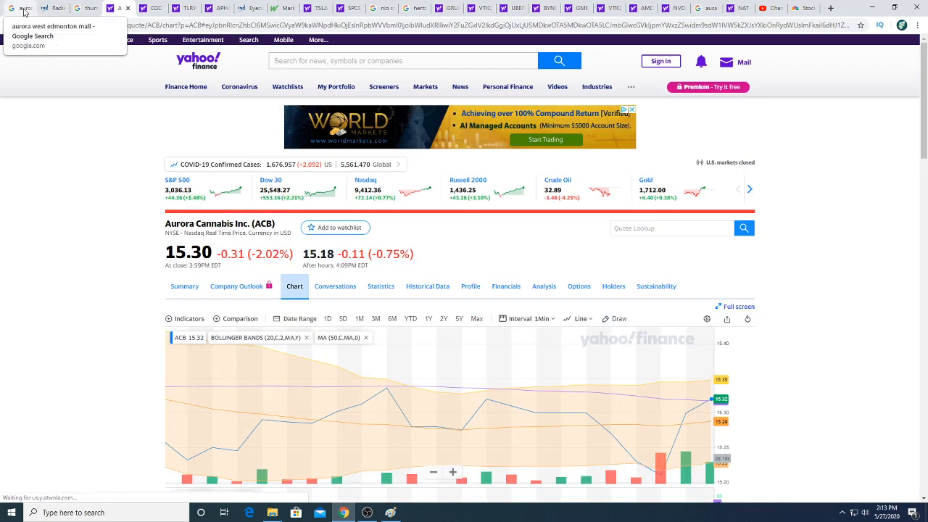
pyautogui.click(40, 26)
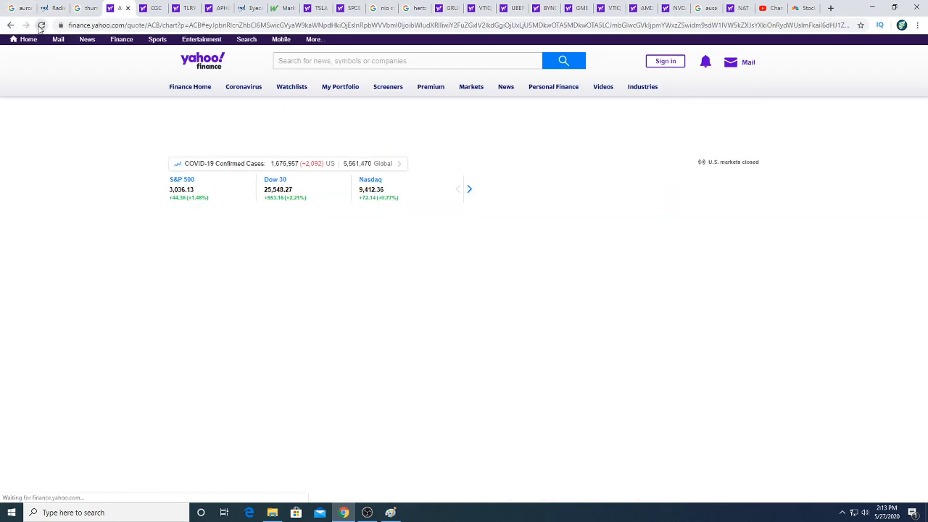
pyautogui.click(41, 26)
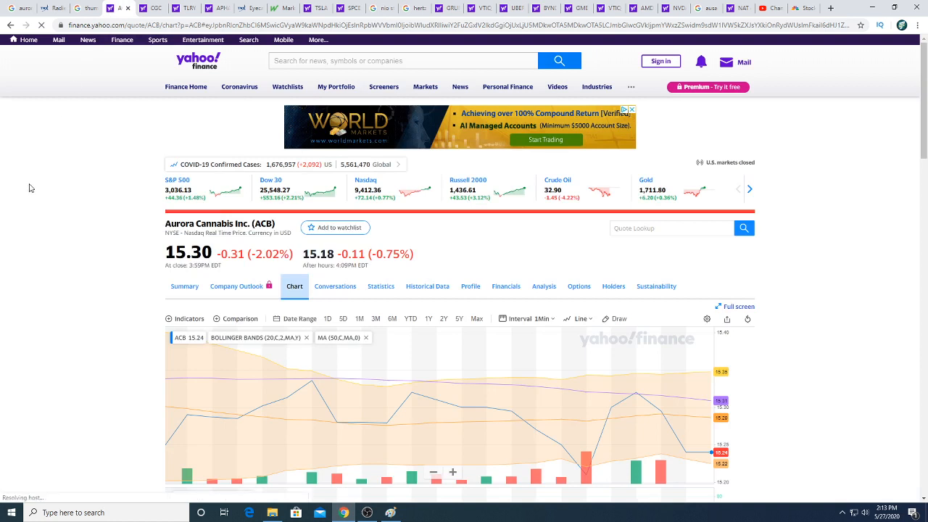
pyautogui.click(189, 318)
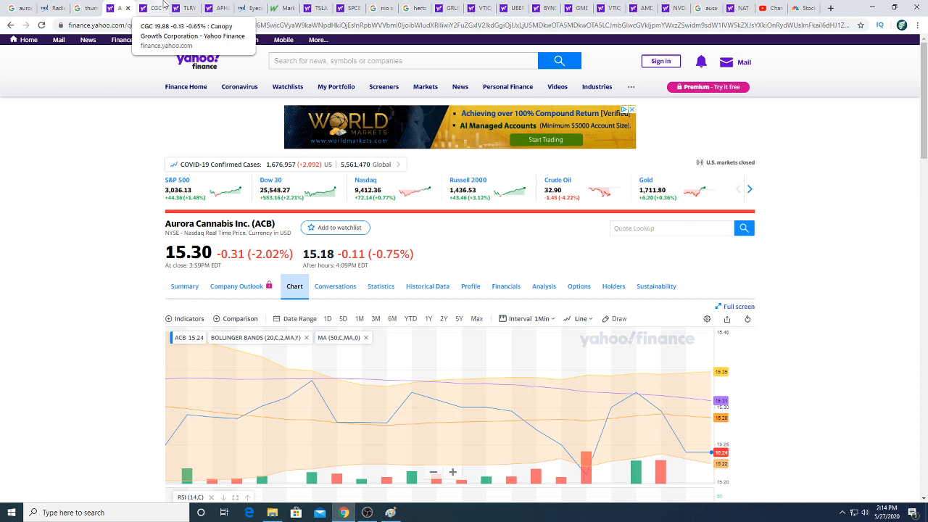
# Review Canopy Growth's five-day chart, then switch to the Tilray (TLRY) quote
pyautogui.click(162, 9)
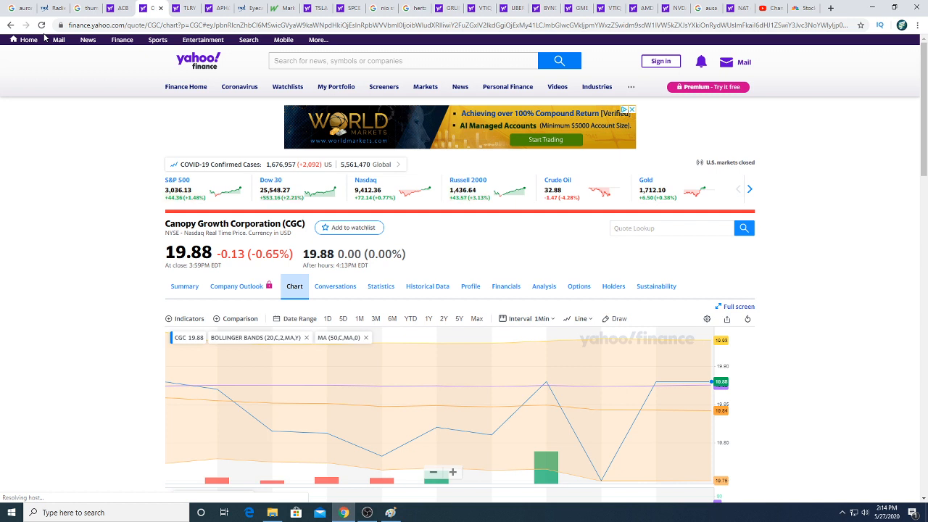
pyautogui.moveTo(162, 6)
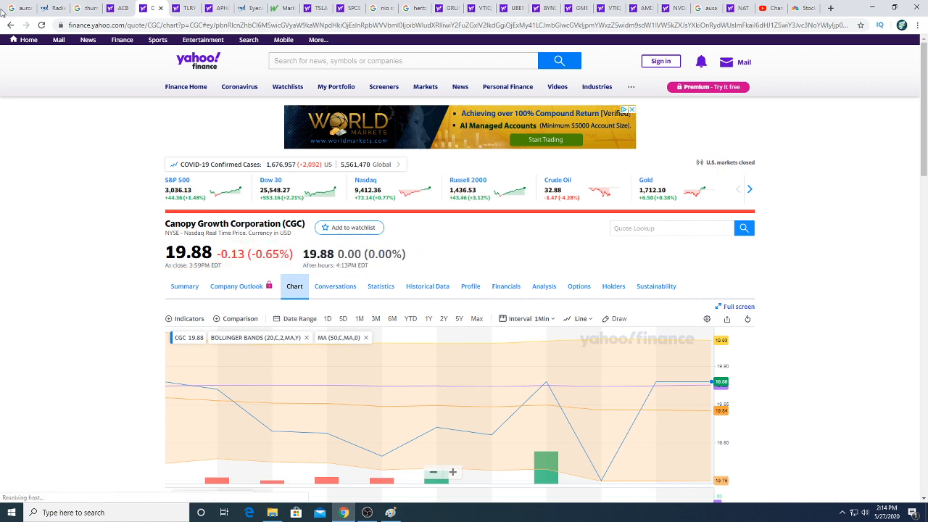
pyautogui.click(42, 25)
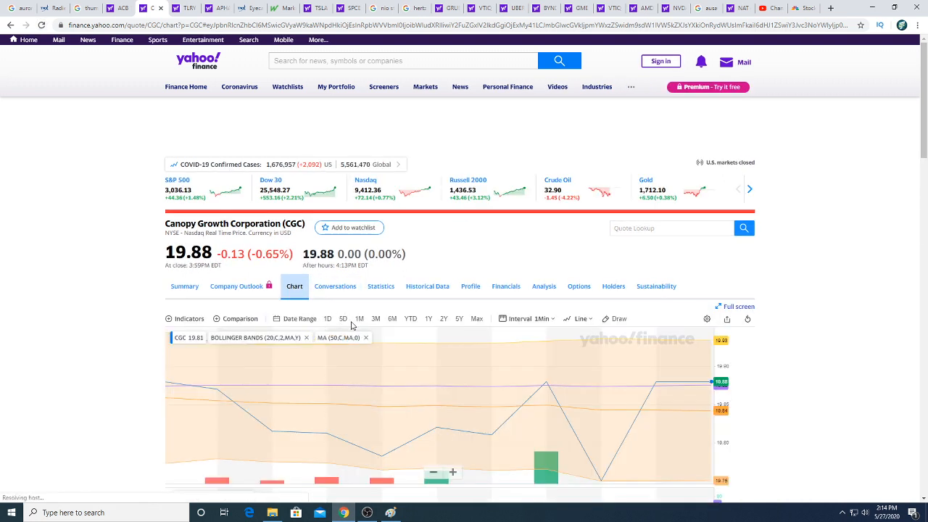
pyautogui.click(343, 318)
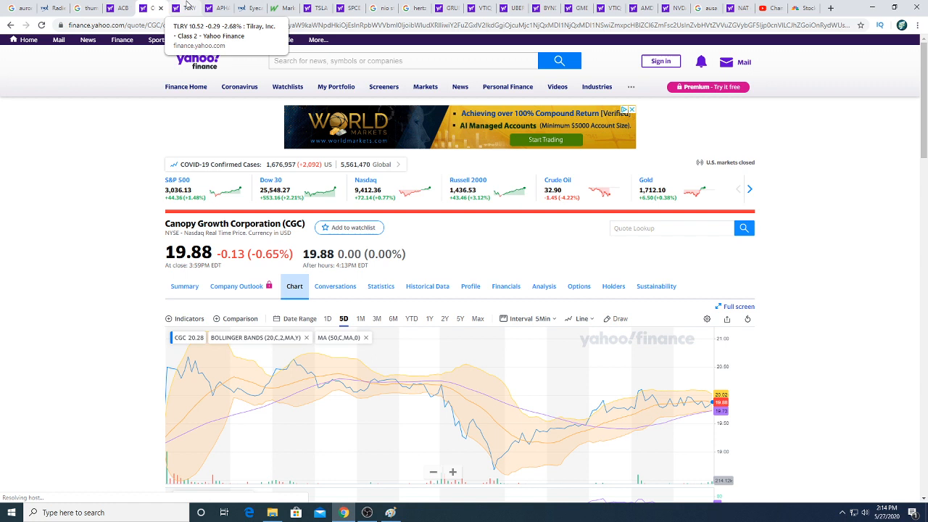
pyautogui.click(870, 513)
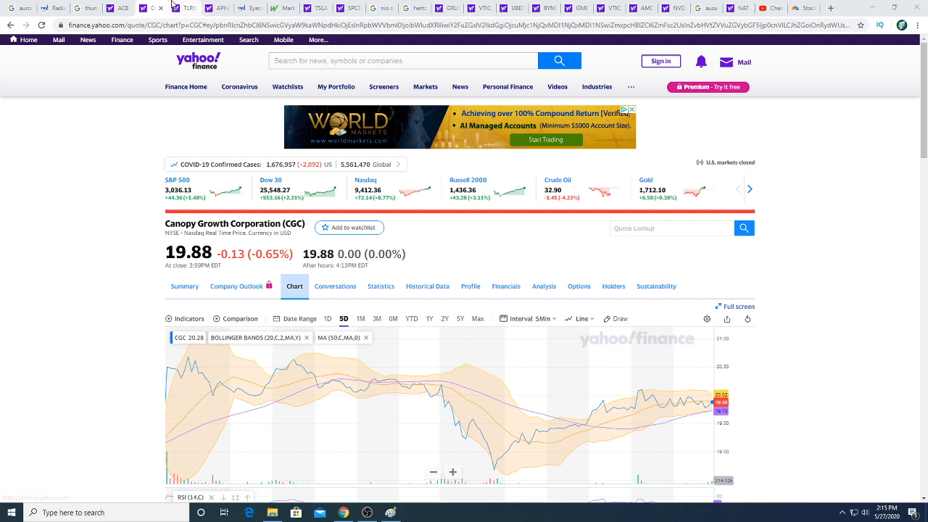
pyautogui.click(177, 9)
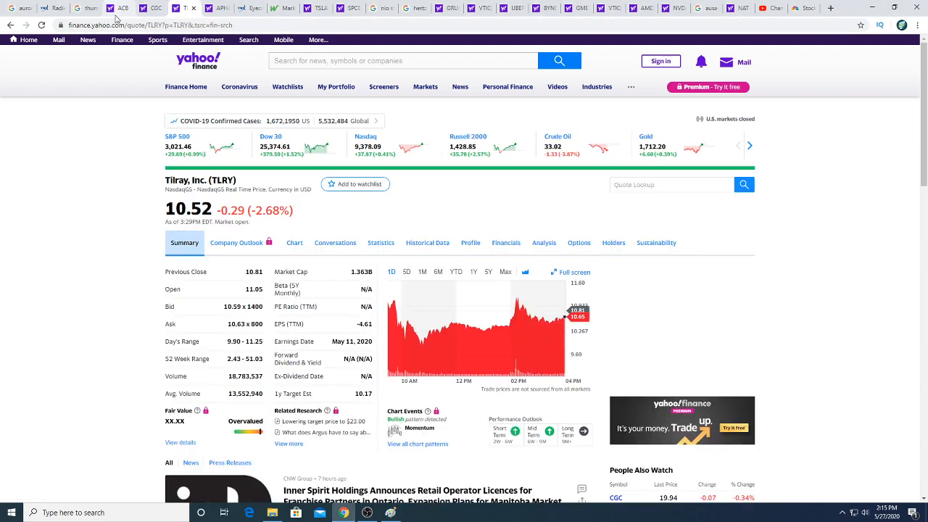
# Reload the Aphria quote, then move to the Eyecarrot Innovations (EYC) quote on TMX Money
pyautogui.click(42, 25)
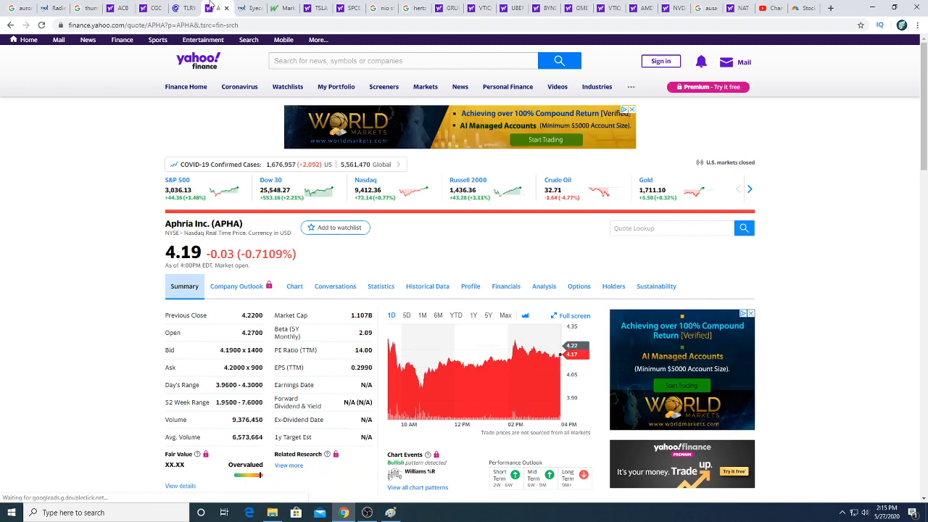
pyautogui.click(41, 25)
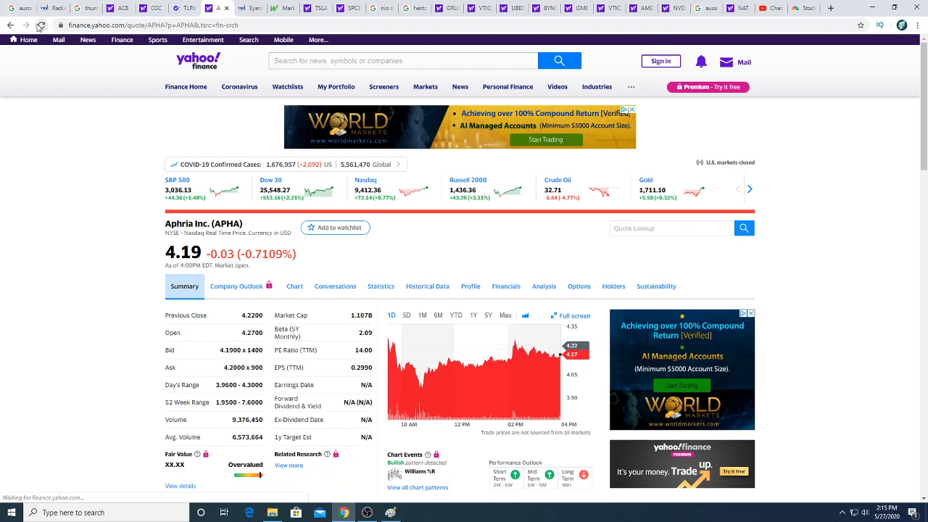
pyautogui.click(40, 24)
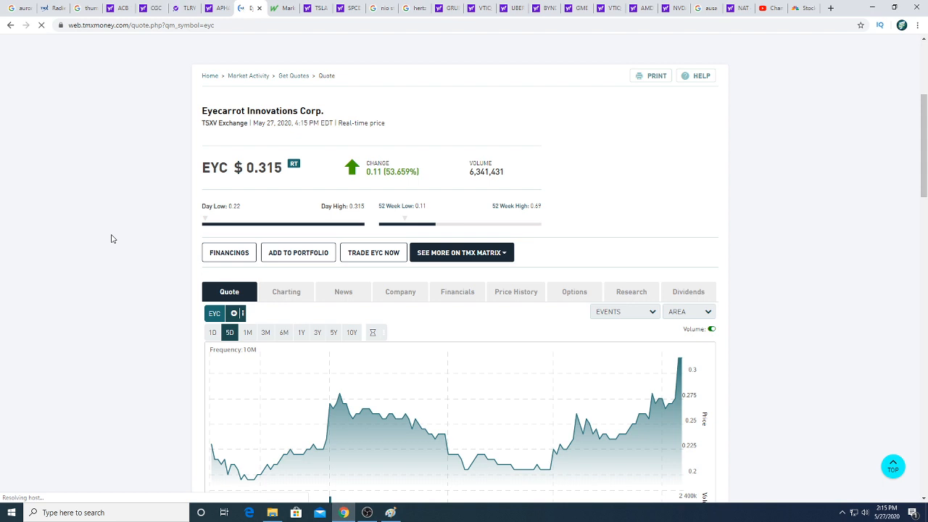
pyautogui.scroll(-3)
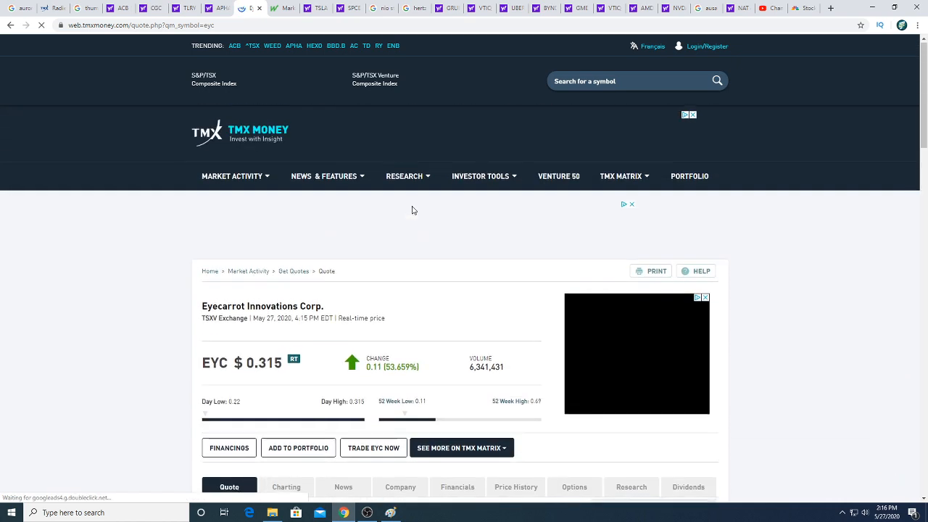
pyautogui.scroll(-3)
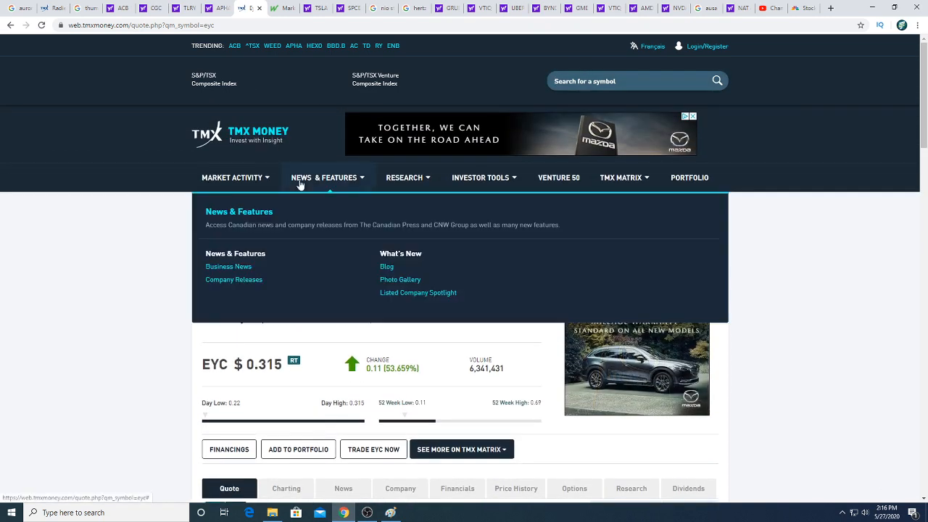
pyautogui.moveTo(303, 124)
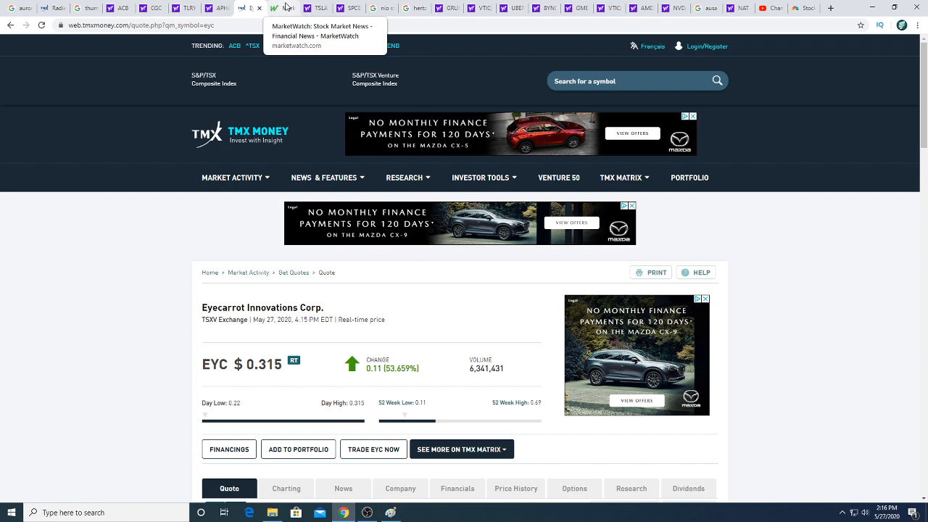
pyautogui.click(275, 8)
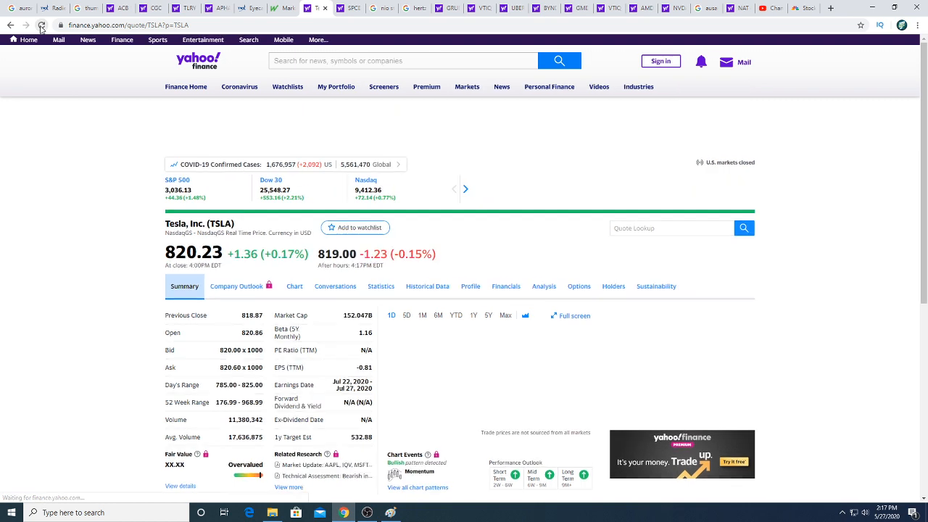
# Switch from the Tesla quote to the Google results for Nio stock
pyautogui.click(351, 8)
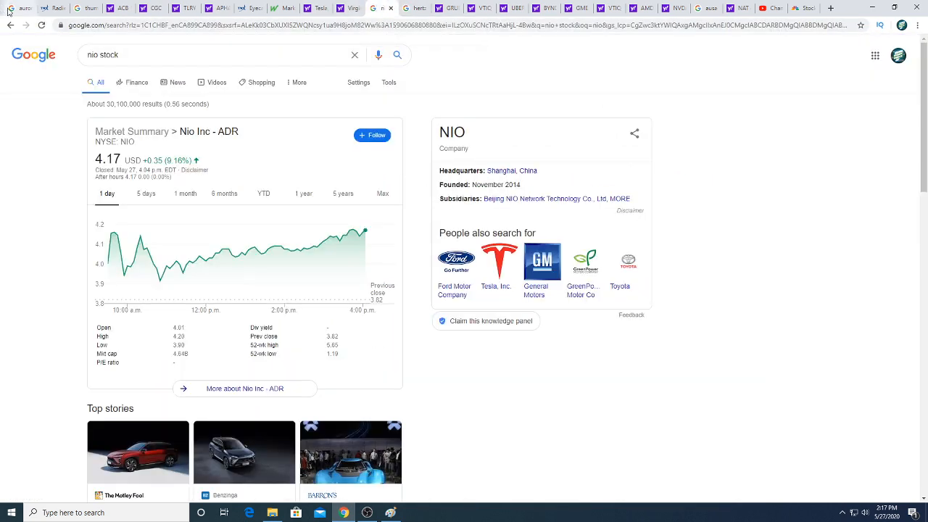
# Move to the Hertz Global Holdings (HTZ) stock summary with its one-day chart
pyautogui.click(42, 24)
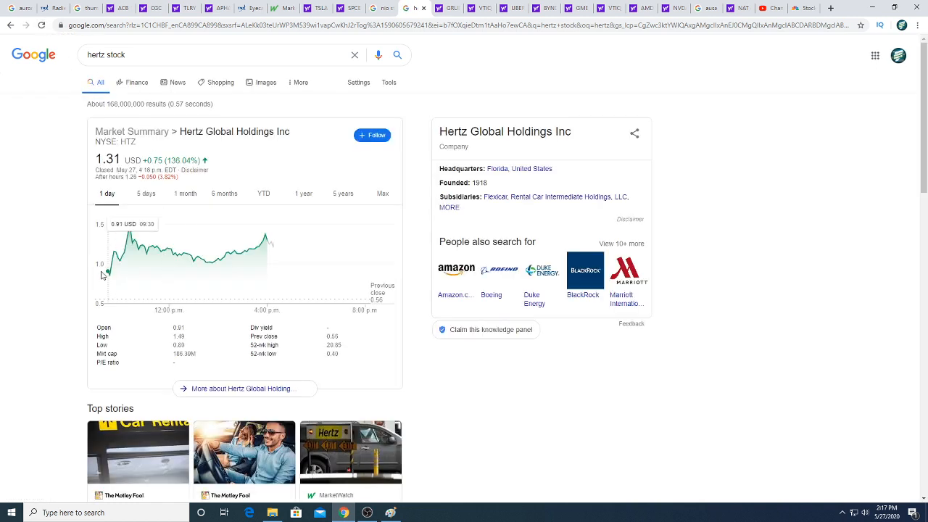
pyautogui.moveTo(109, 282)
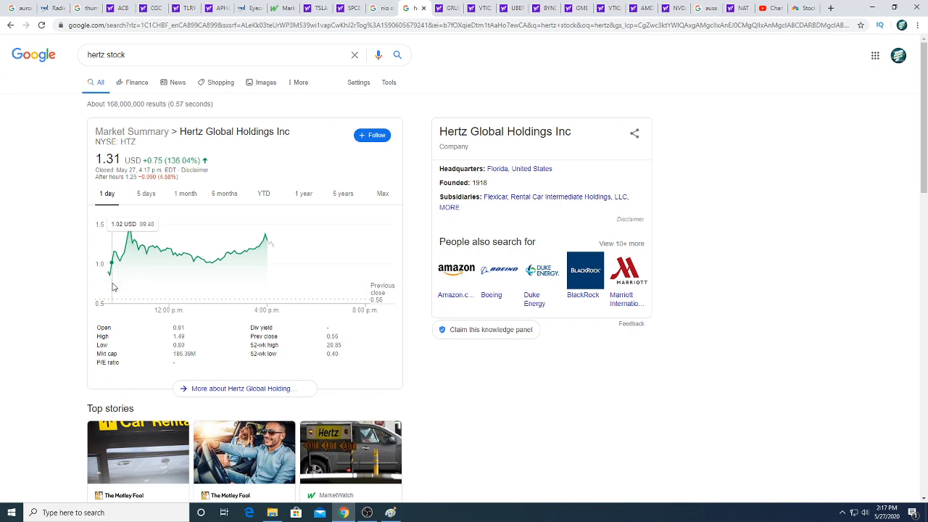
pyautogui.moveTo(107, 271)
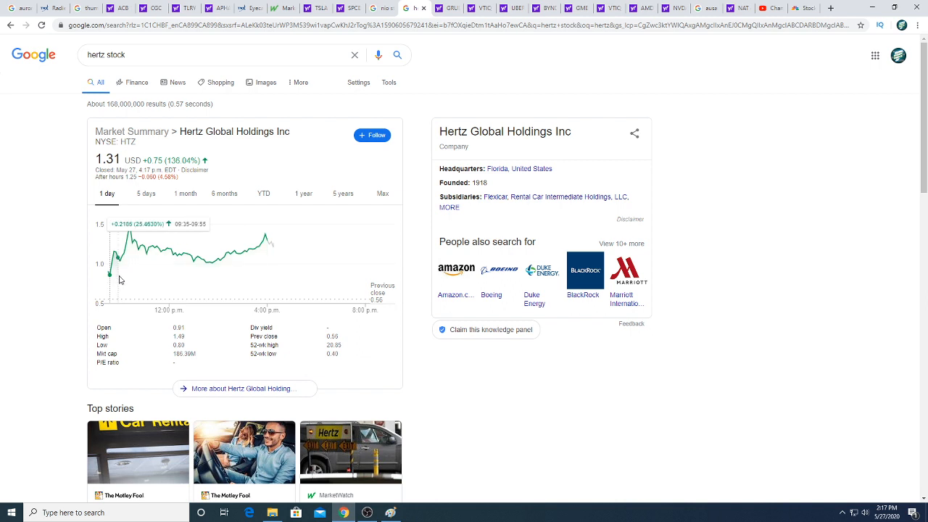
pyautogui.moveTo(125, 258)
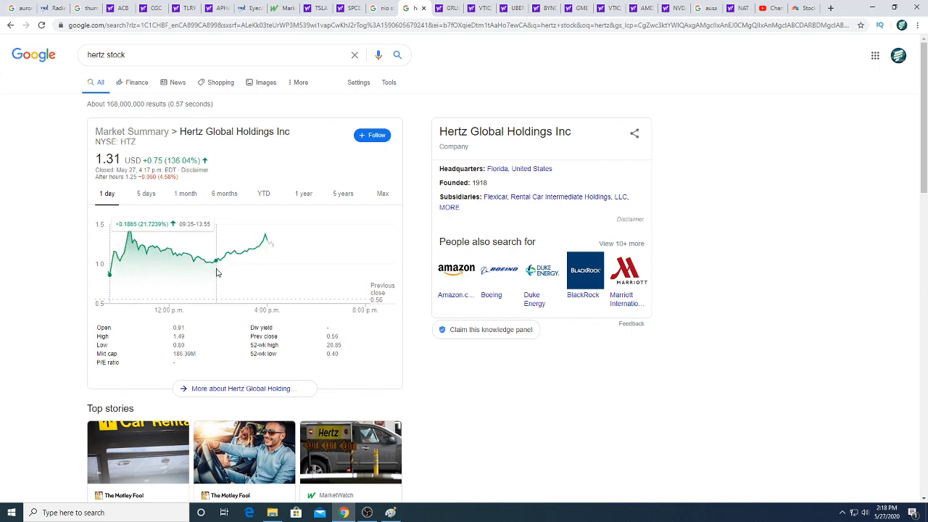
pyautogui.moveTo(212, 276)
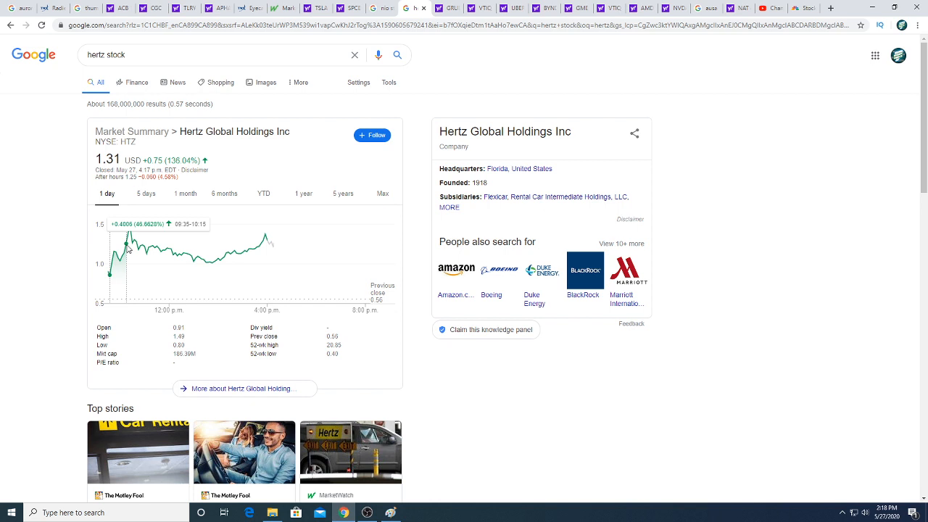
pyautogui.moveTo(148, 254)
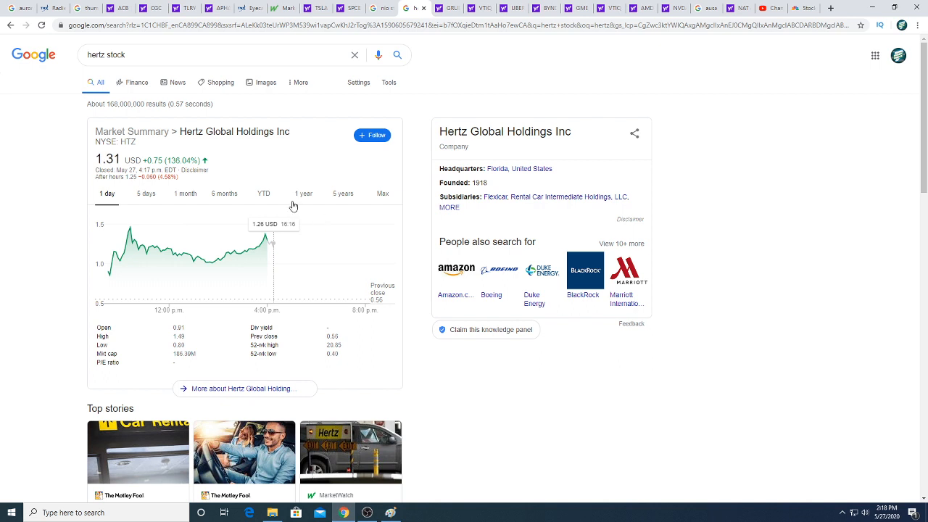
pyautogui.moveTo(400, 30)
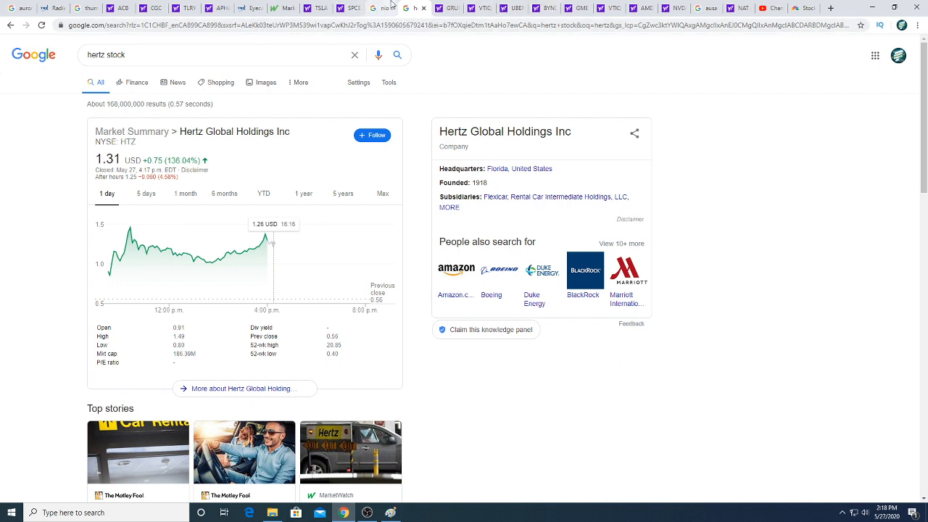
pyautogui.moveTo(447, 8)
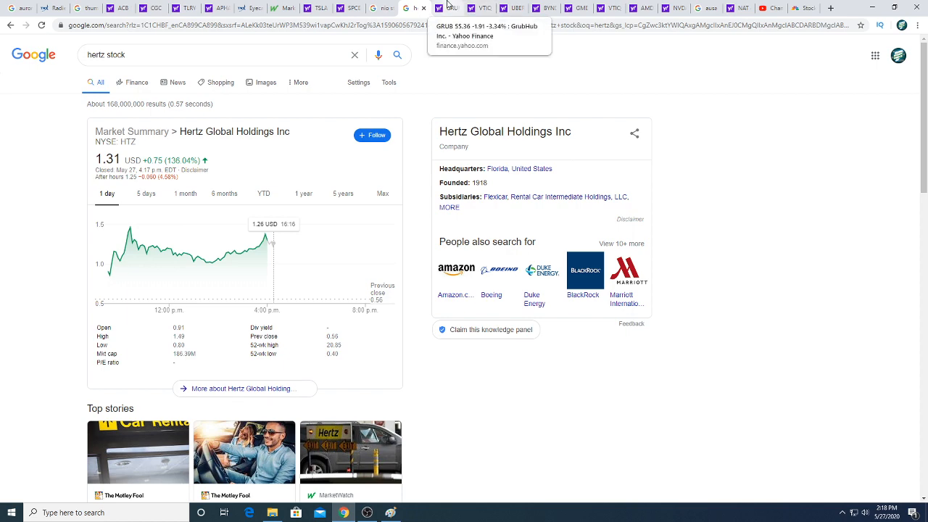
# Review the Grubhub, Uber and Beyond Meat quotes on Yahoo Finance
pyautogui.click(404, 8)
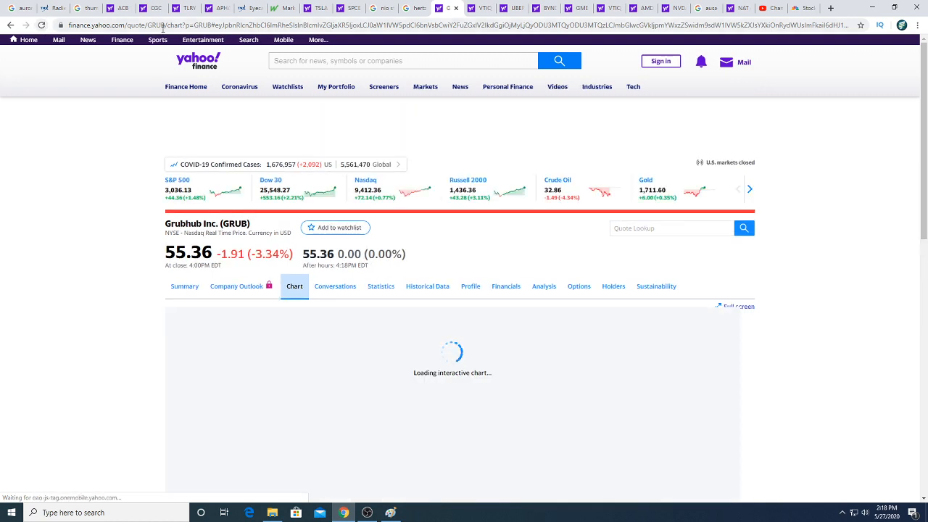
pyautogui.click(478, 8)
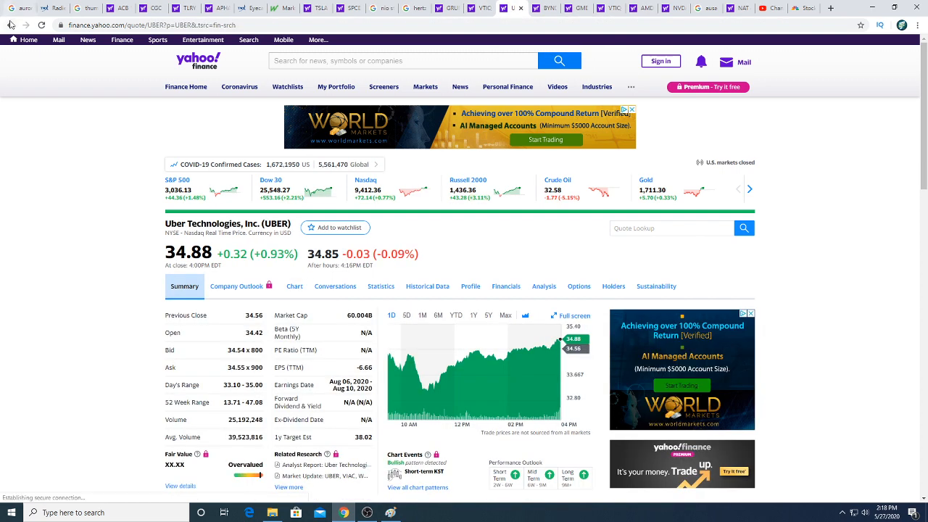
pyautogui.click(42, 25)
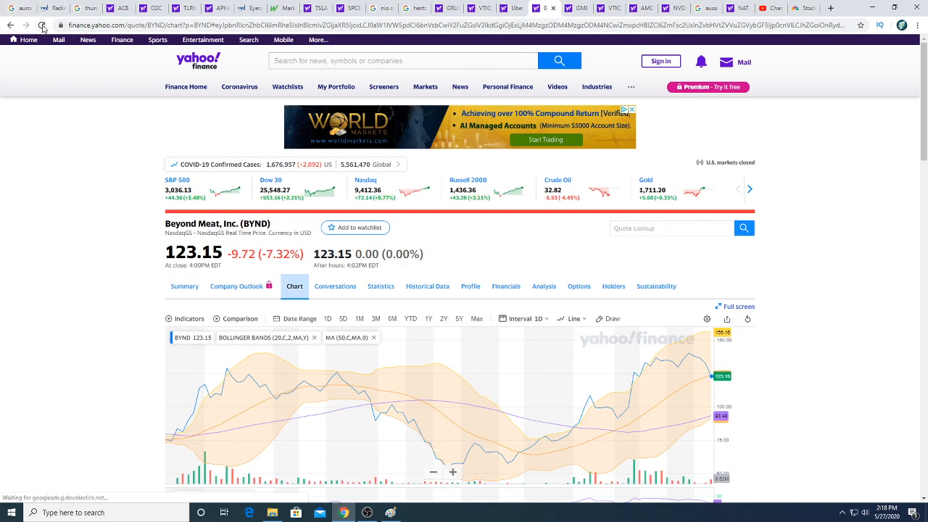
pyautogui.click(42, 24)
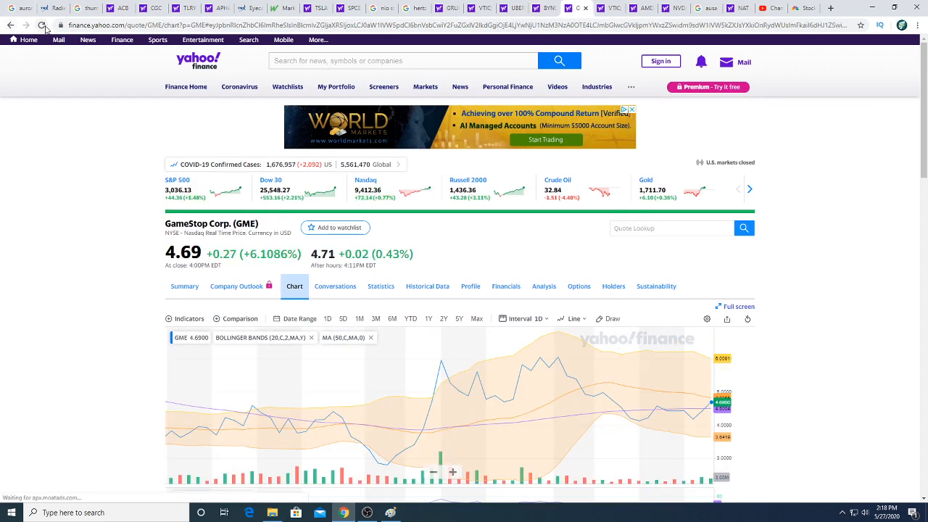
pyautogui.click(45, 26)
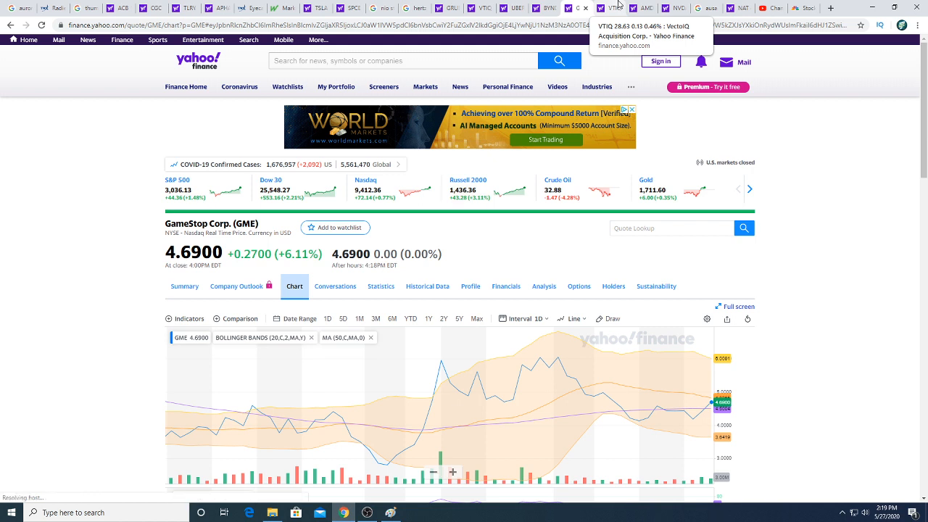
# Move through the VectoIQ and AMD quotes to end on the NVIDIA (NVDA) quote
pyautogui.click(612, 9)
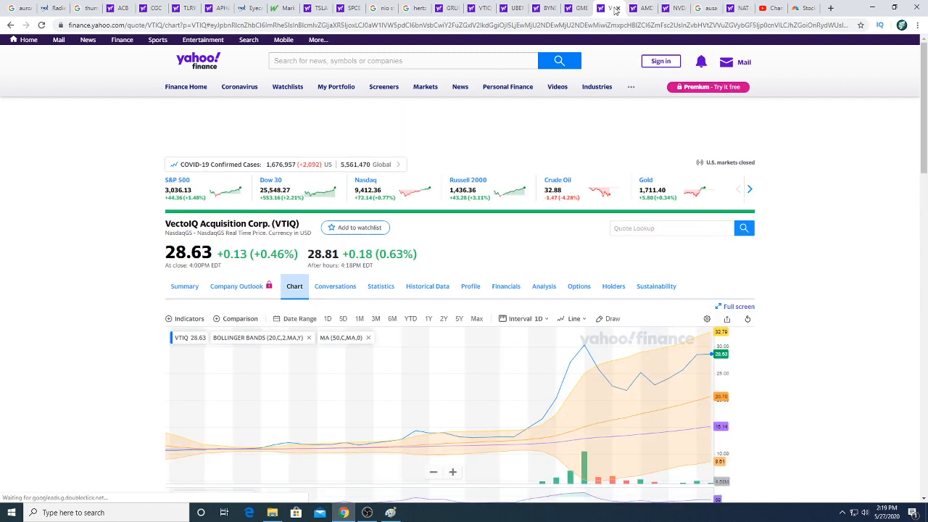
pyautogui.click(612, 9)
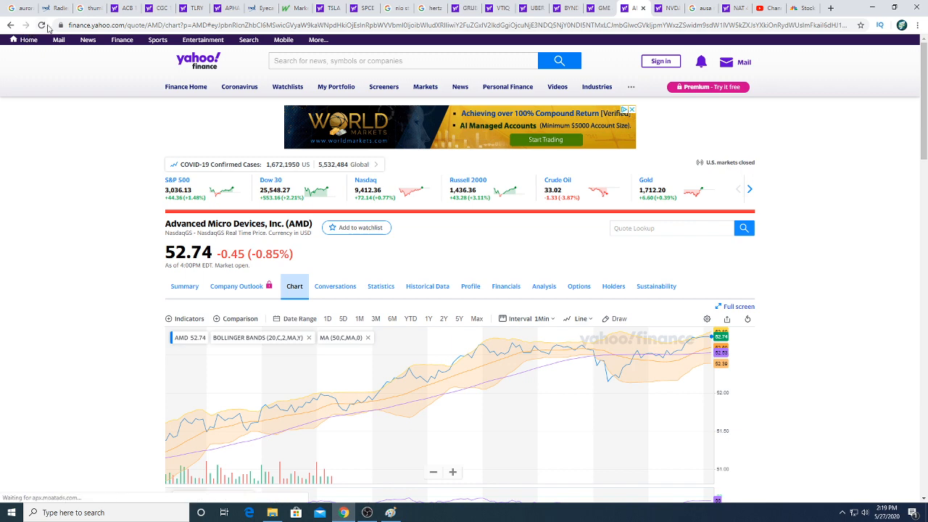
pyautogui.click(42, 25)
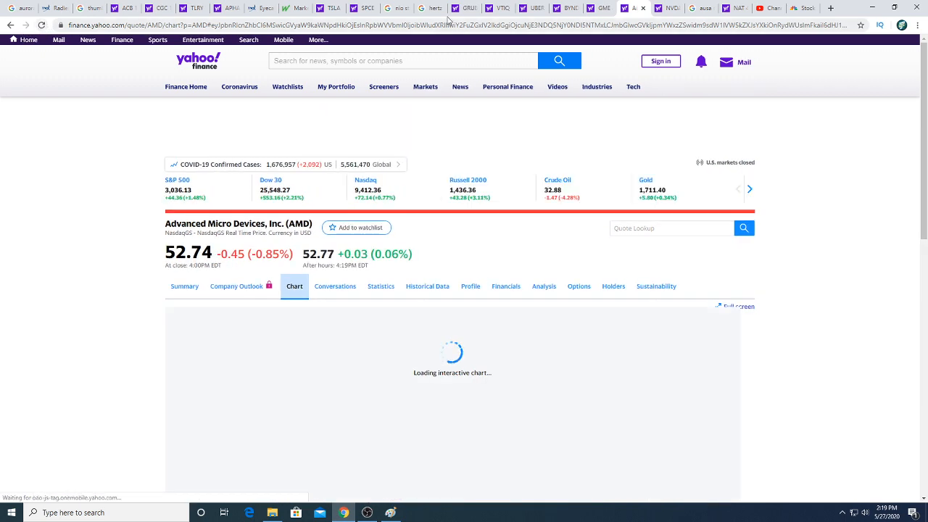
pyautogui.click(664, 8)
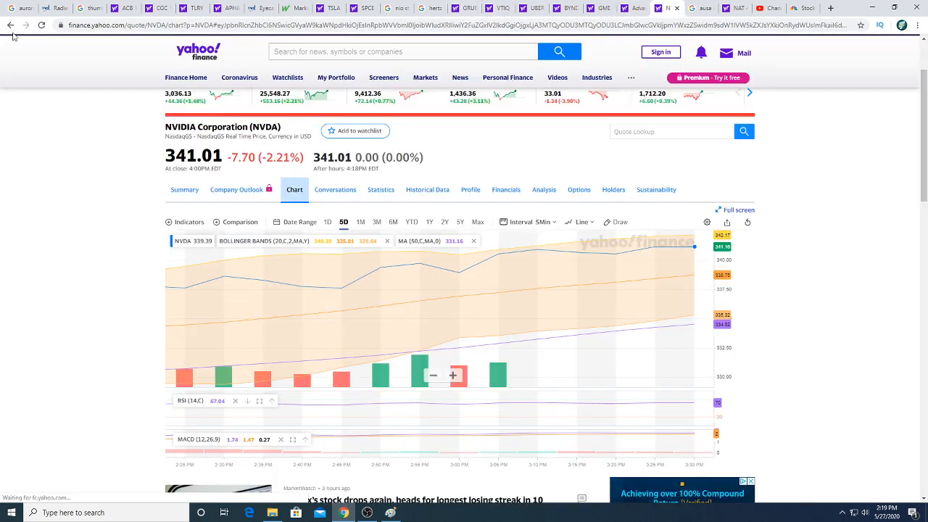
# Search Google for the LHS, Vireo Health and Cresco Labs stock quotes after Australis Capital
pyautogui.click(40, 24)
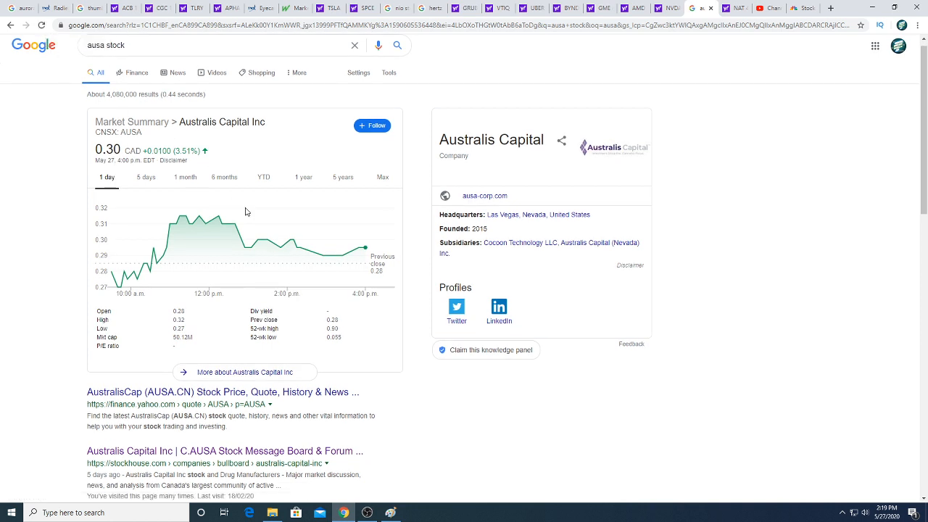
pyautogui.moveTo(371, 252)
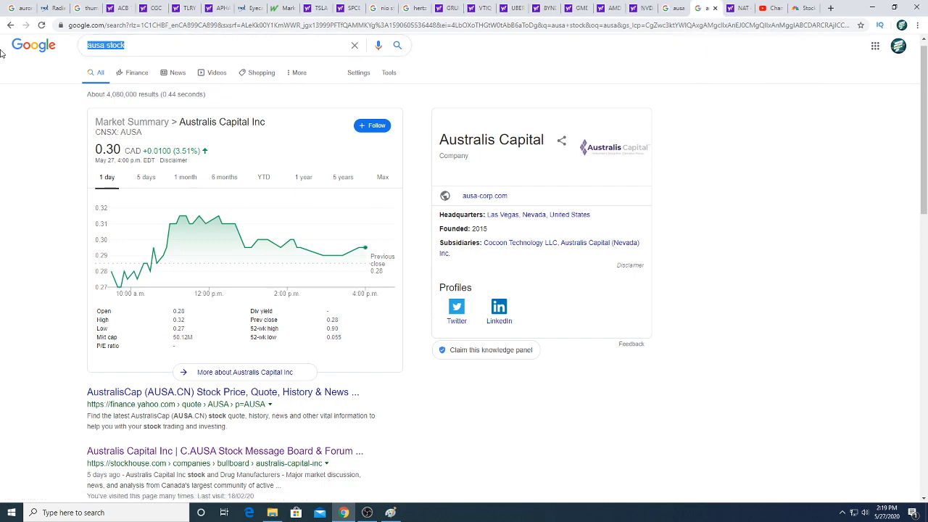
pyautogui.write('k')
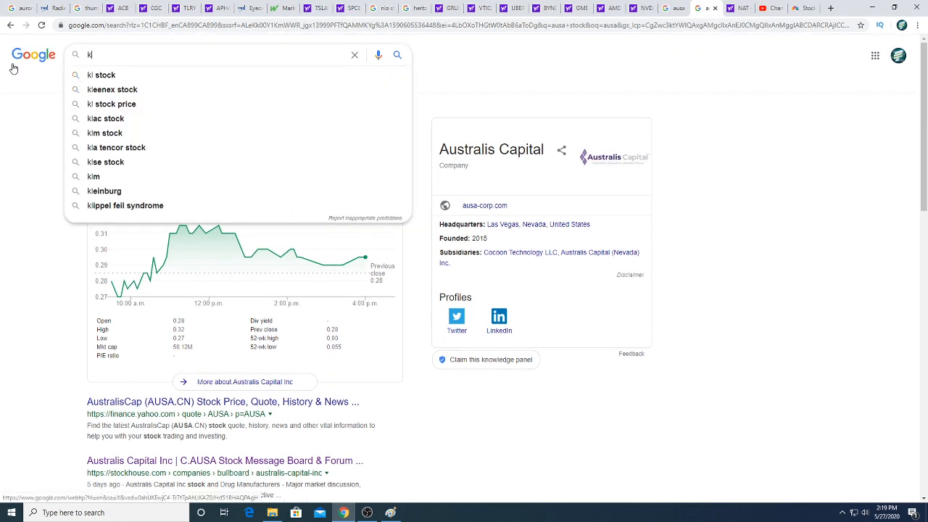
pyautogui.write('lhs stock')
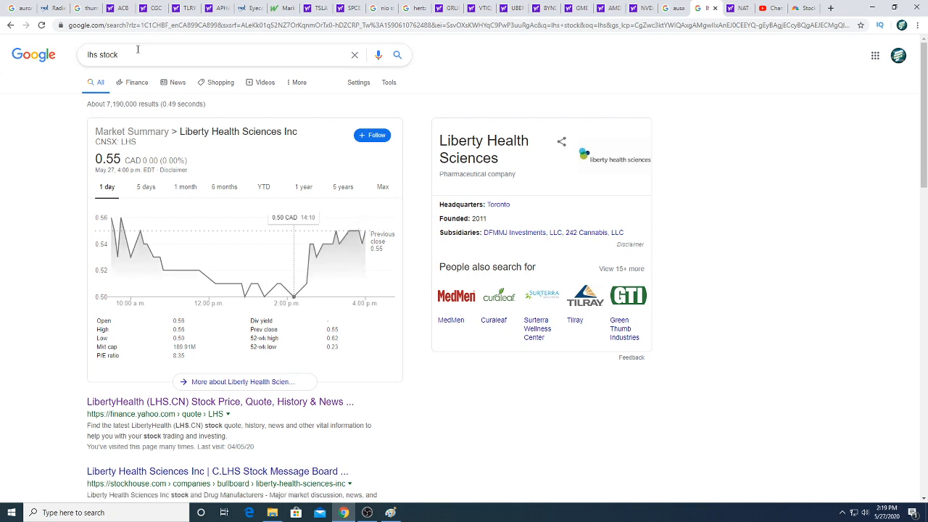
pyautogui.write('vit')
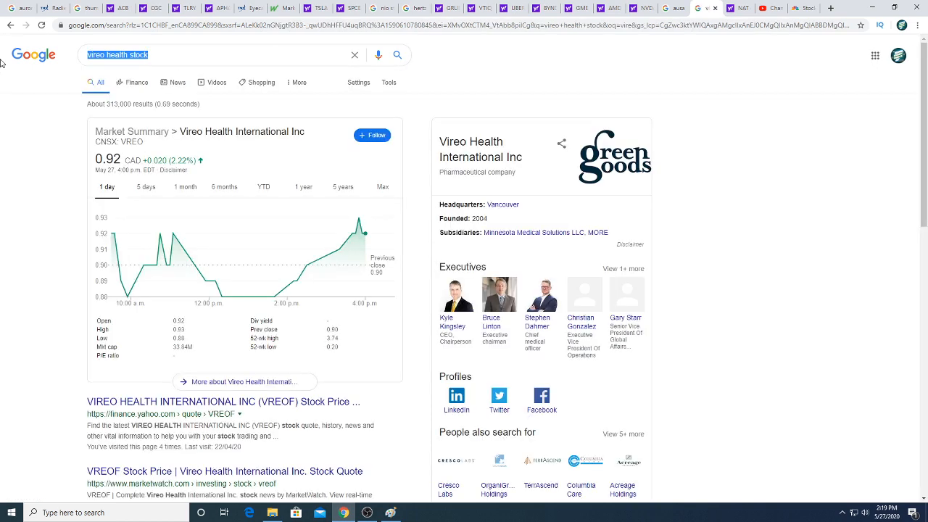
pyautogui.write('cres')
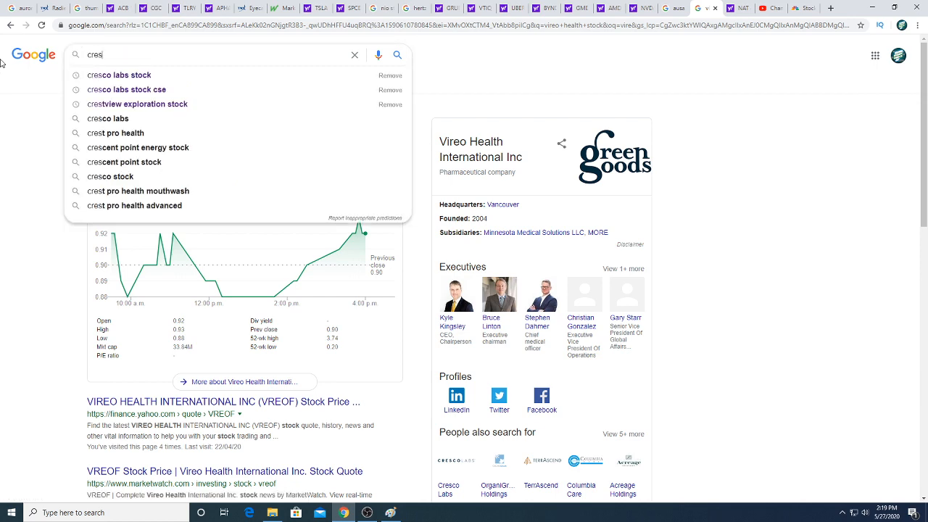
pyautogui.click(118, 75)
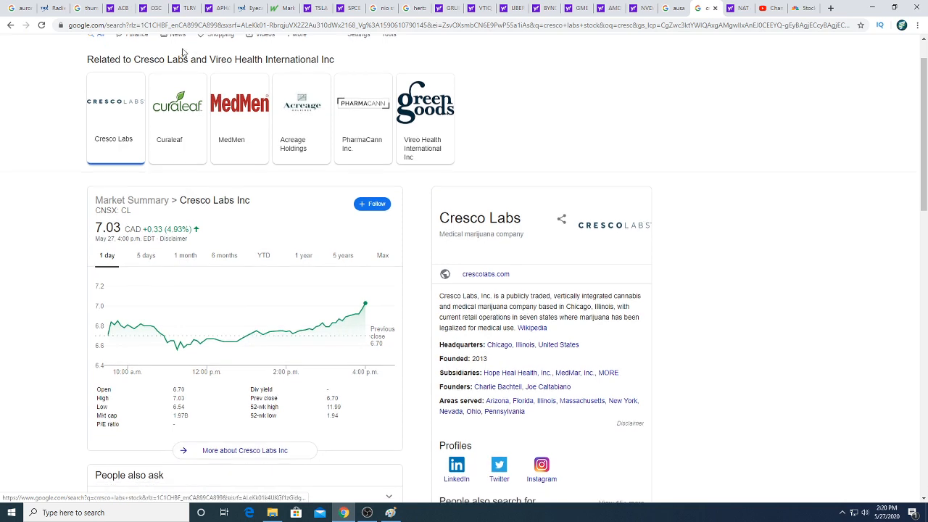
# Search Google for 'cura stock' and 'trul stock' to see the Curaleaf and Trulieve quotes
pyautogui.scroll(3)
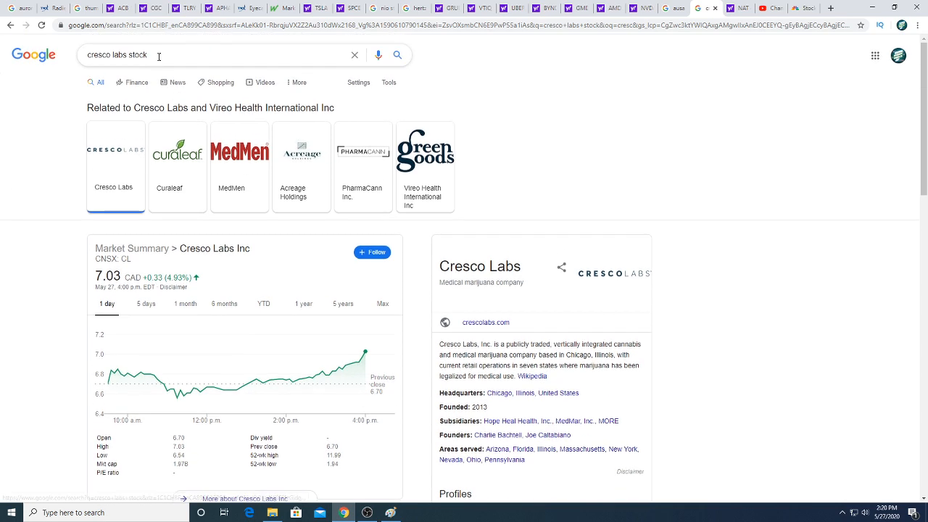
pyautogui.write('cura stock')
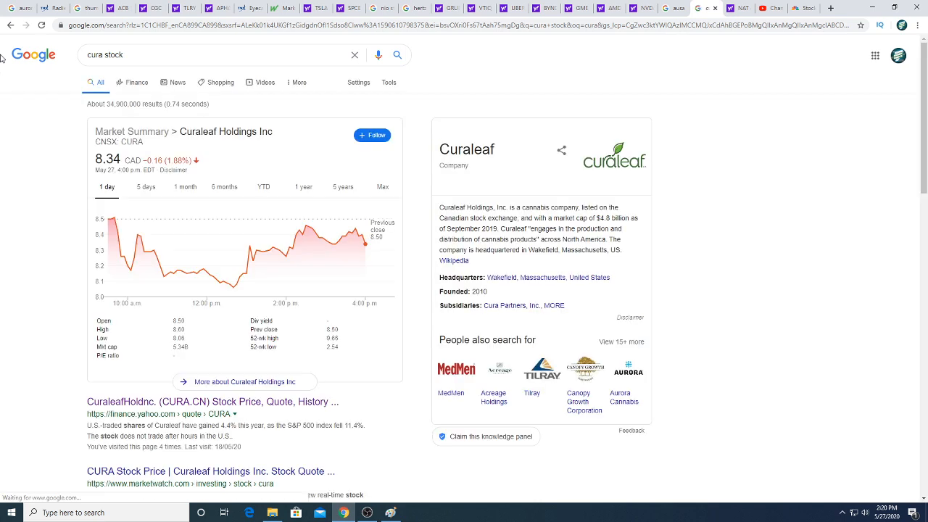
pyautogui.write('tt')
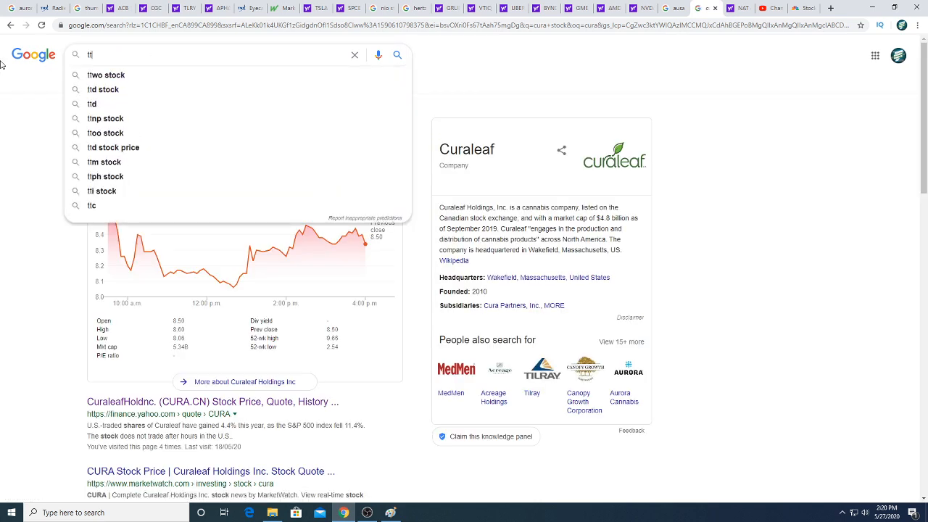
pyautogui.write('rul stock')
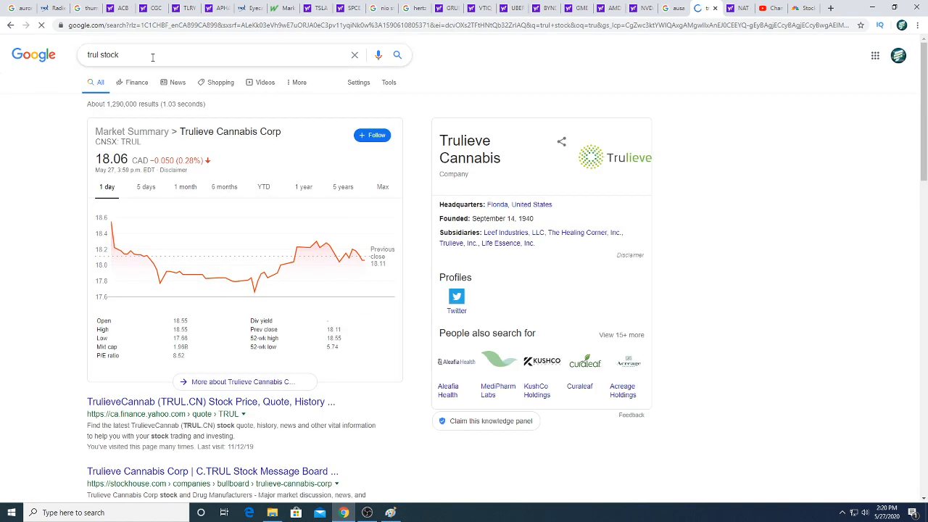
# Search 'ian stock', view iAnthus's one-year chart, then switch to the Radient Technologies quote
pyautogui.write('ian')
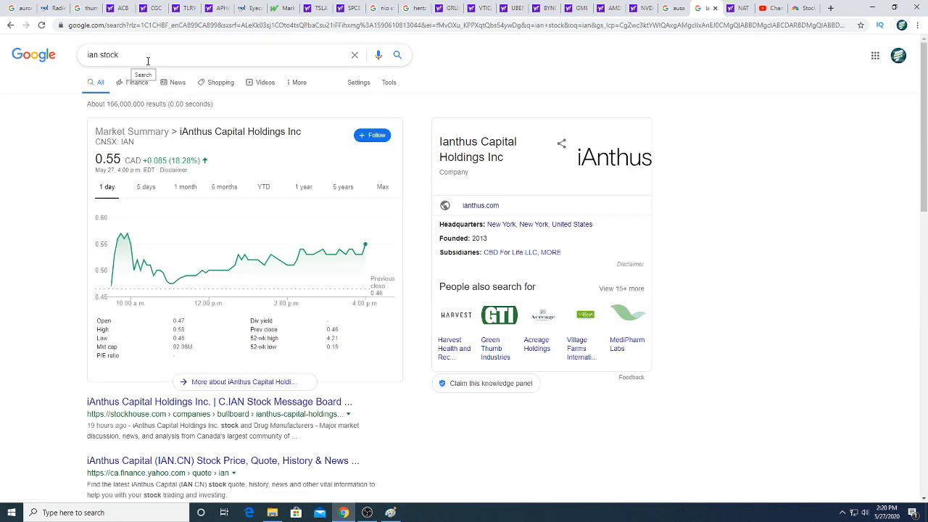
pyautogui.write('mm')
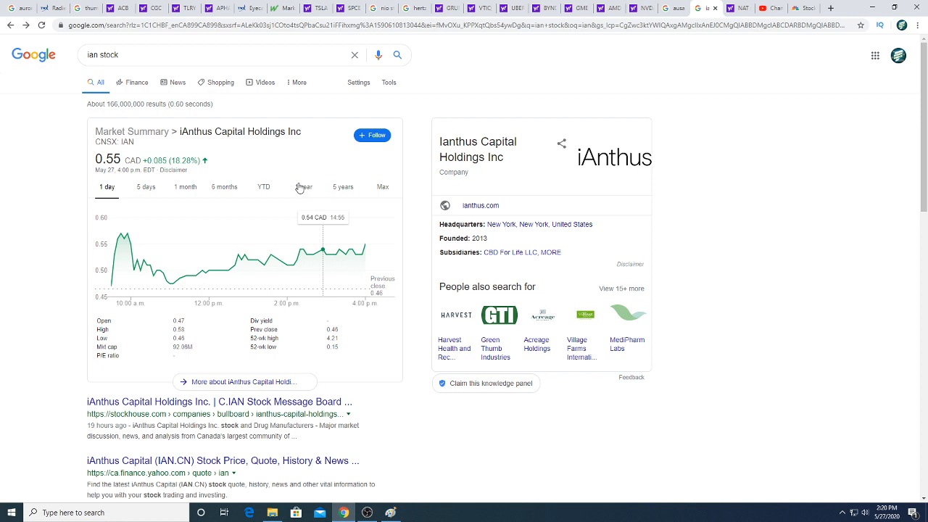
pyautogui.click(304, 187)
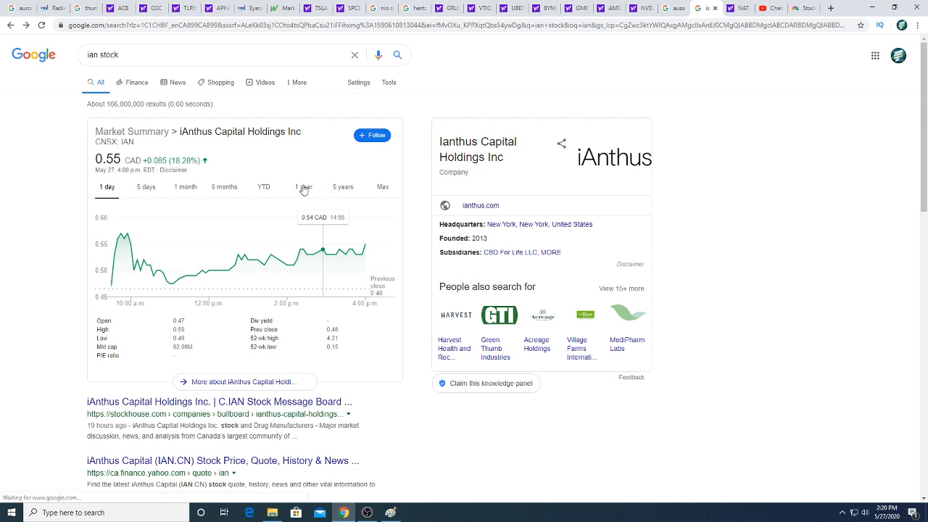
pyautogui.click(303, 187)
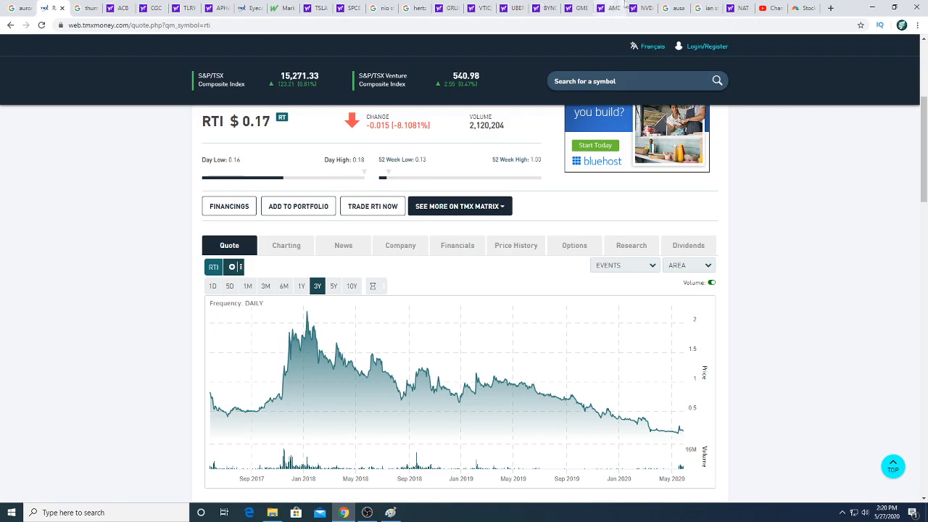
# Scroll through Radient Technologies' TMX Money statistics and description, then back to the top
pyautogui.scroll(-3)
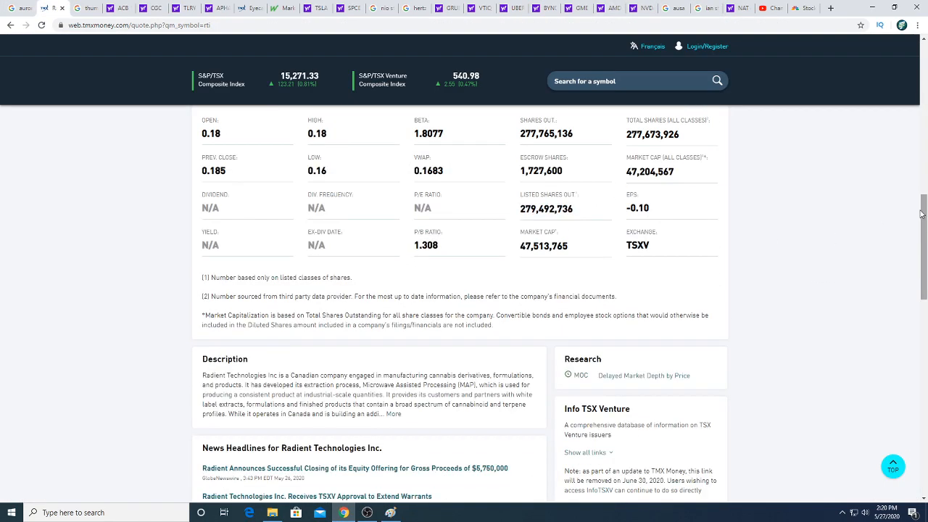
pyautogui.scroll(3)
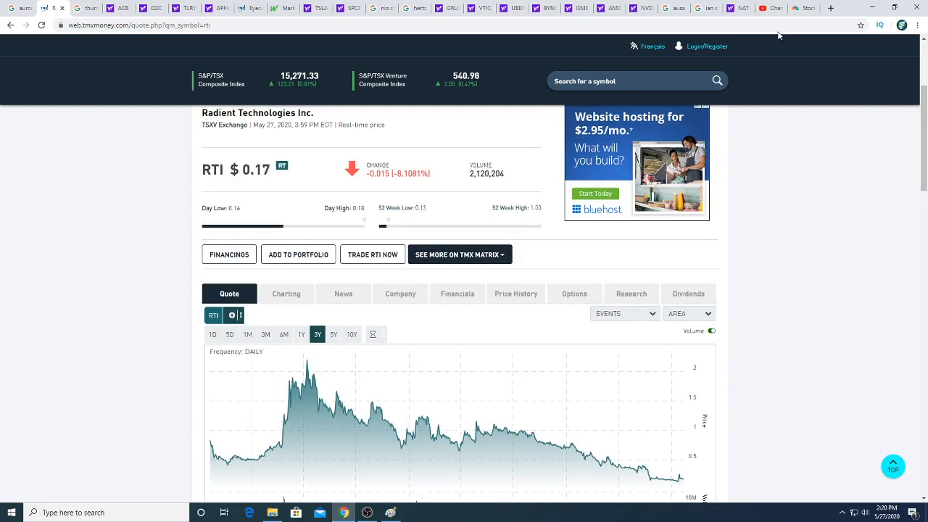
pyautogui.scroll(-3)
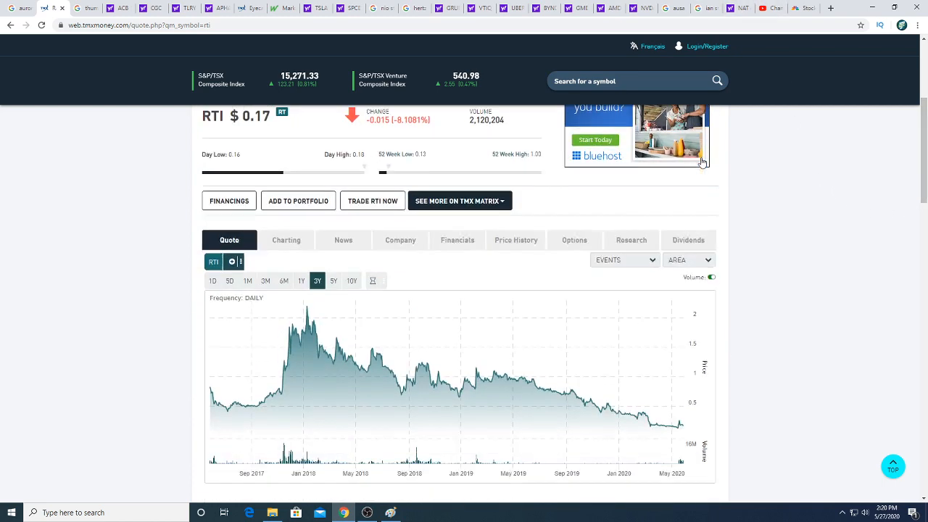
pyautogui.scroll(-3)
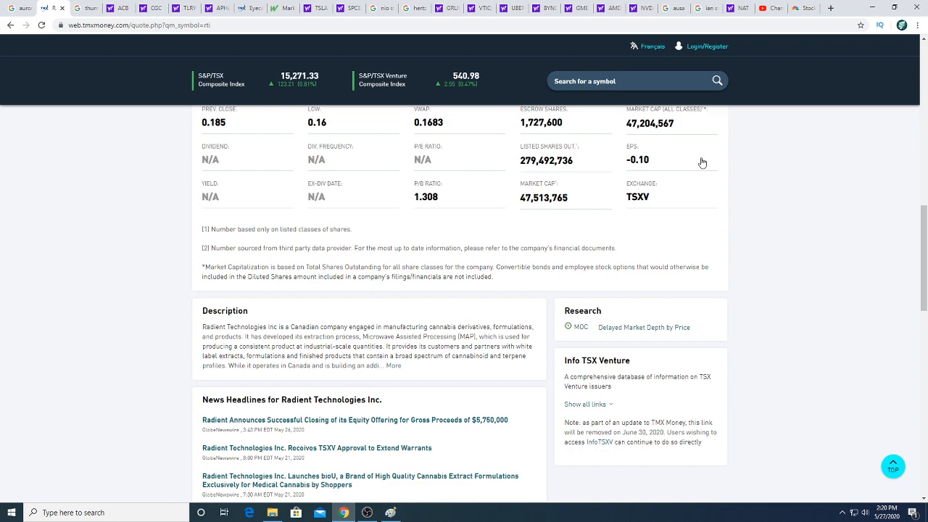
pyautogui.scroll(3)
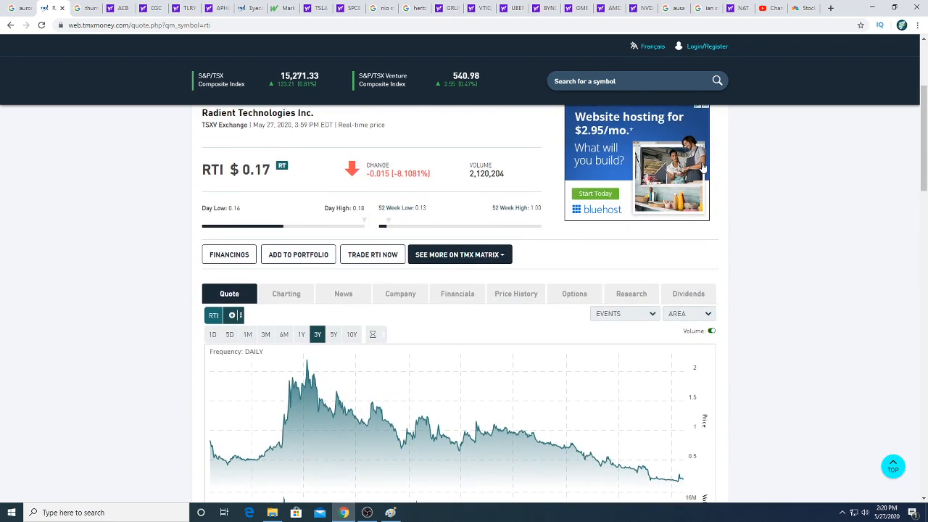
pyautogui.scroll(3)
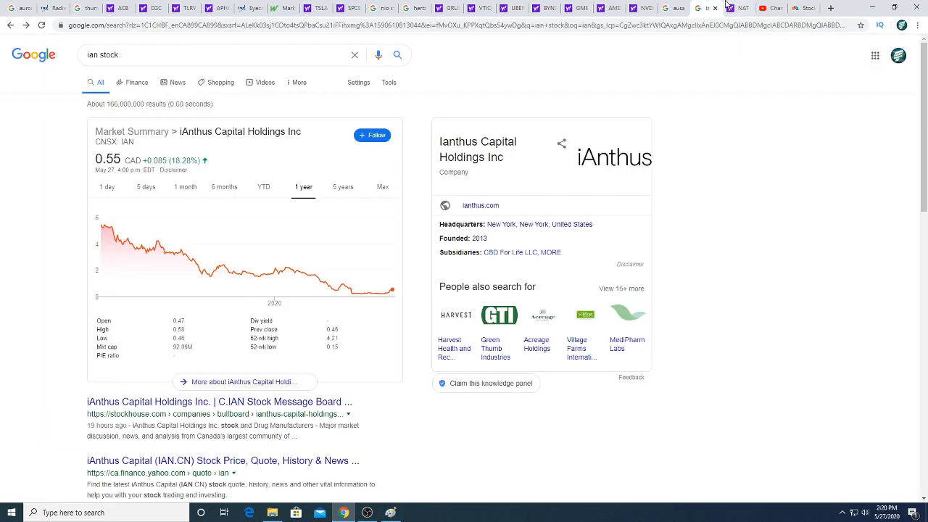
# Switch to the Yahoo Finance NAT tab and reload it to show $4.76, up 7.94%
pyautogui.click(707, 8)
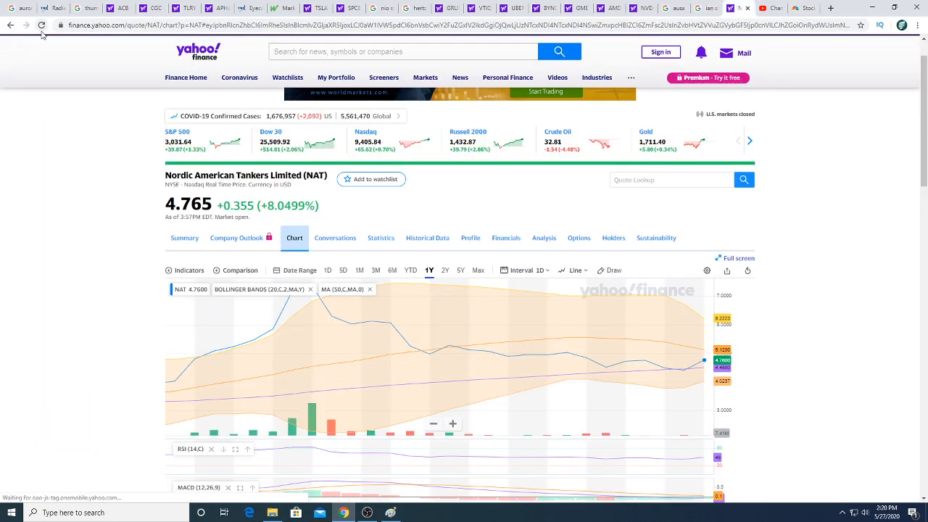
pyautogui.click(40, 25)
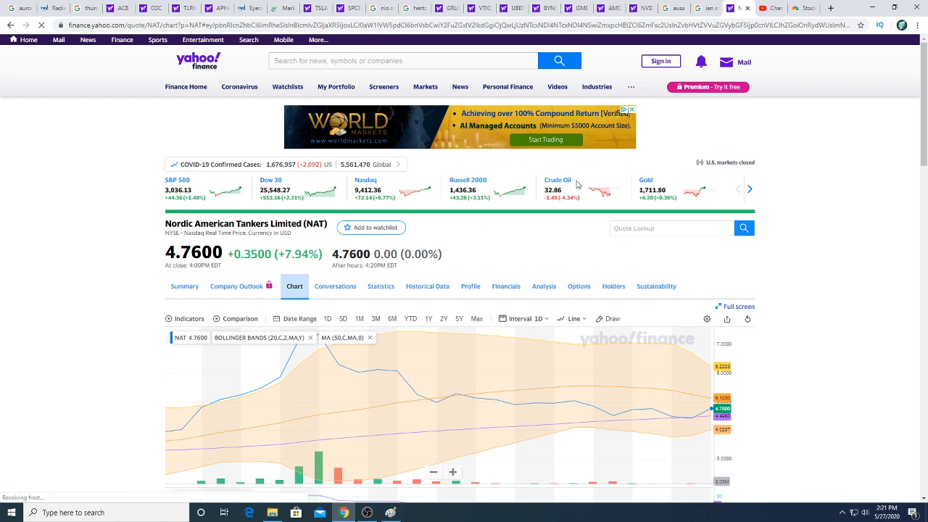
pyautogui.click(390, 513)
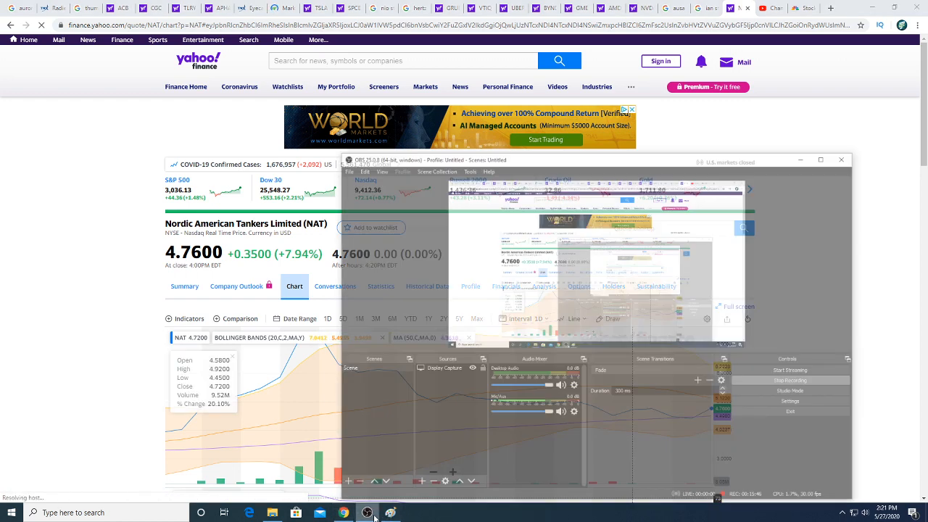